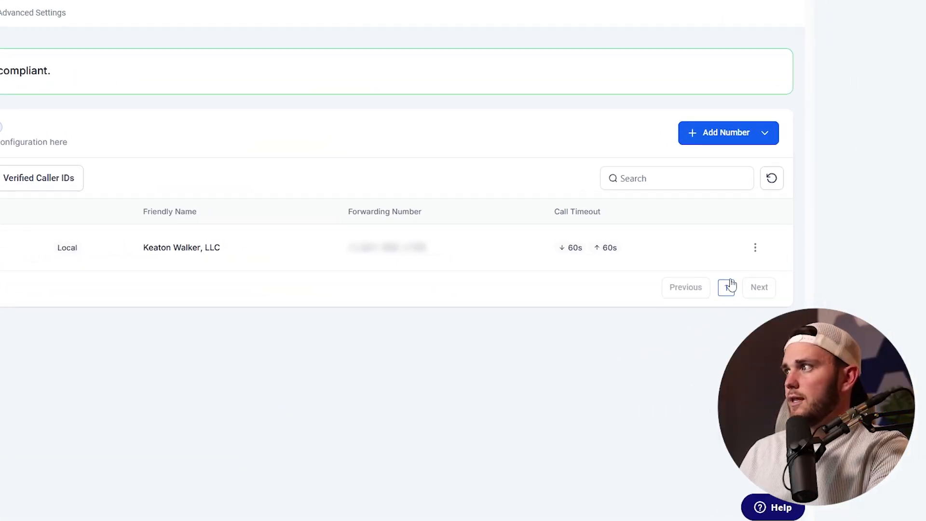
Open the phone number's options menu and edit its configuration
click(754, 247)
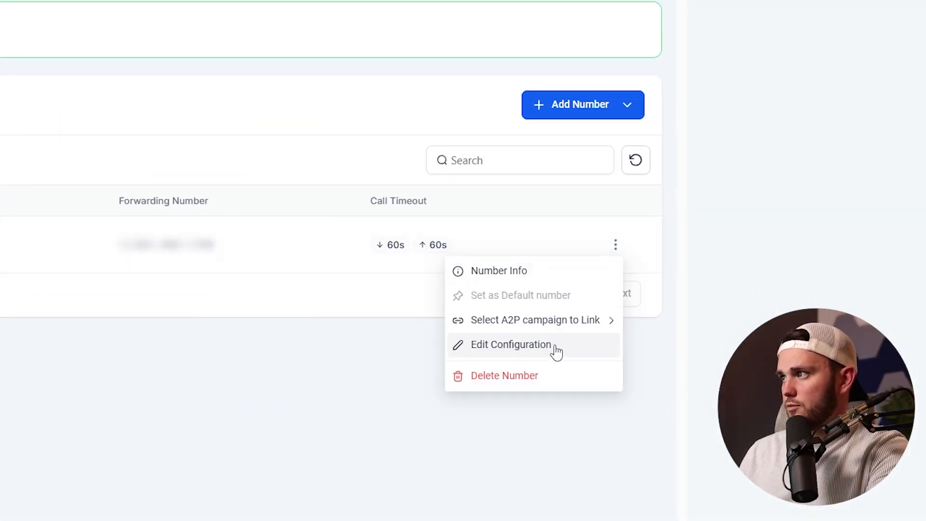
click(511, 344)
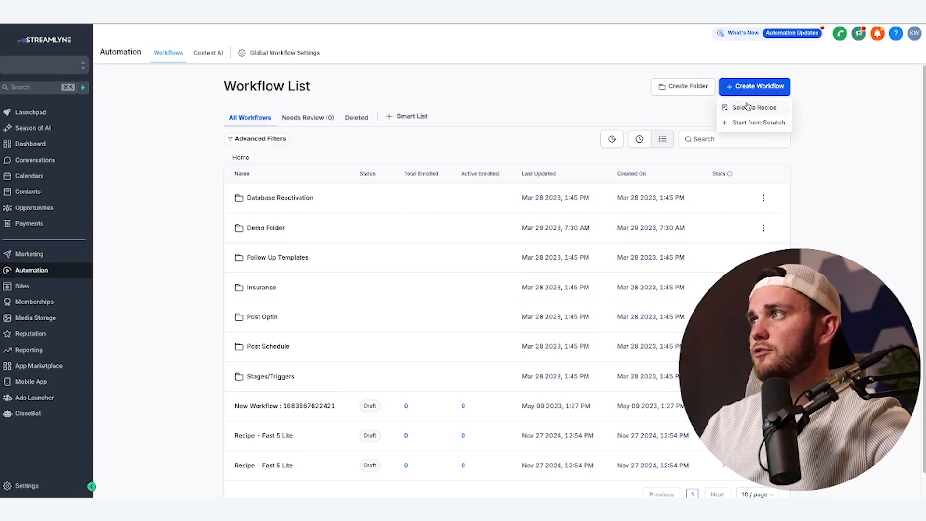
Browse the workflow recipes and select Recipe - Fast Five
click(754, 107)
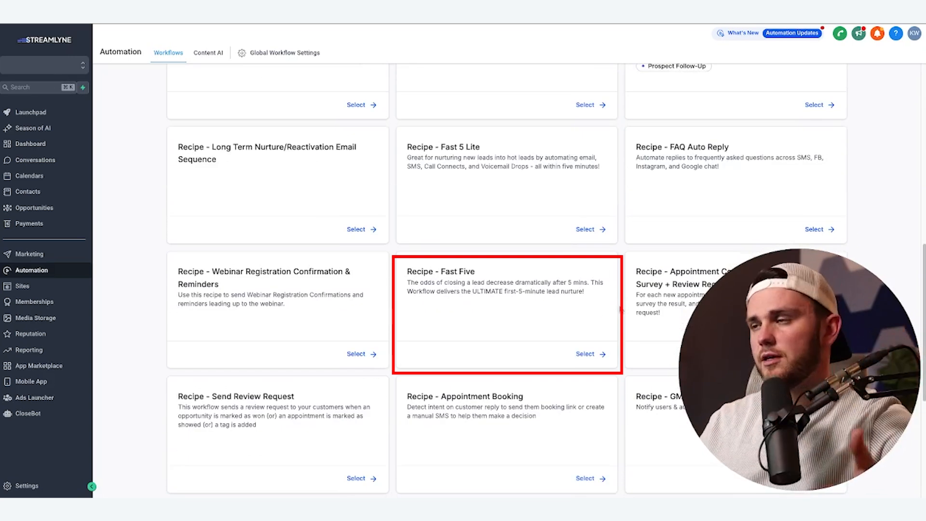
click(583, 354)
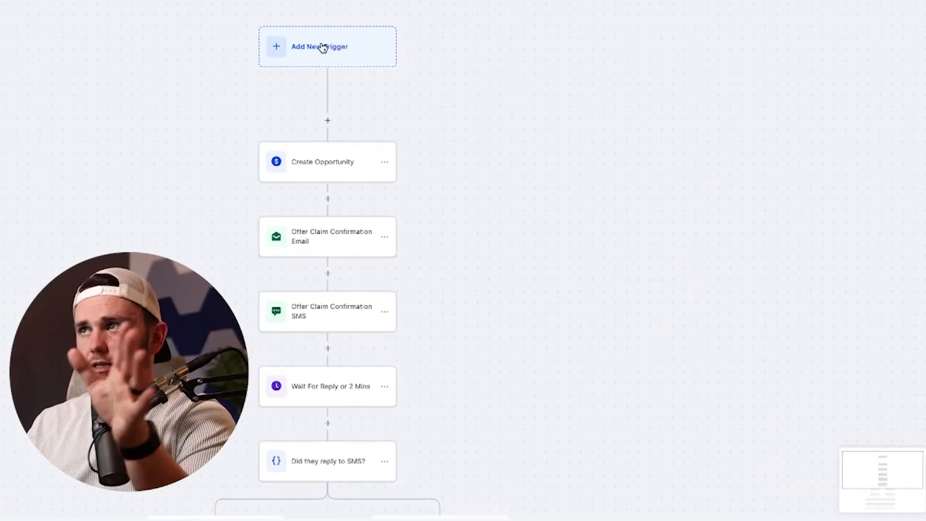
Add a Form Submitted trigger from a 'form' search and add a form filter
click(319, 47)
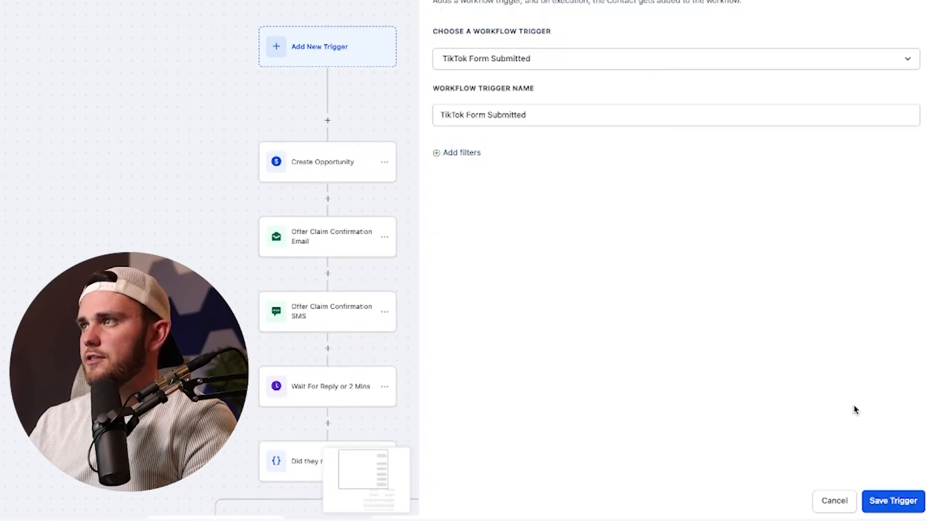
text(form)
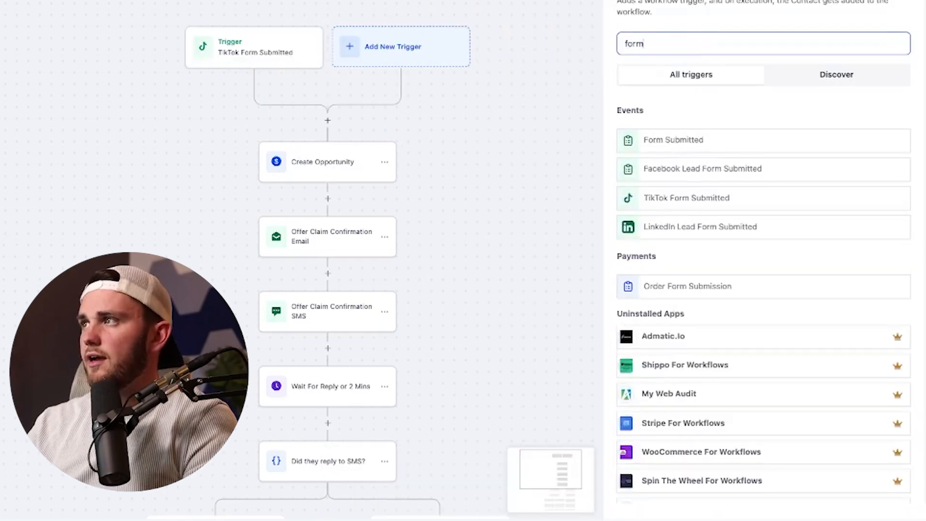
click(672, 140)
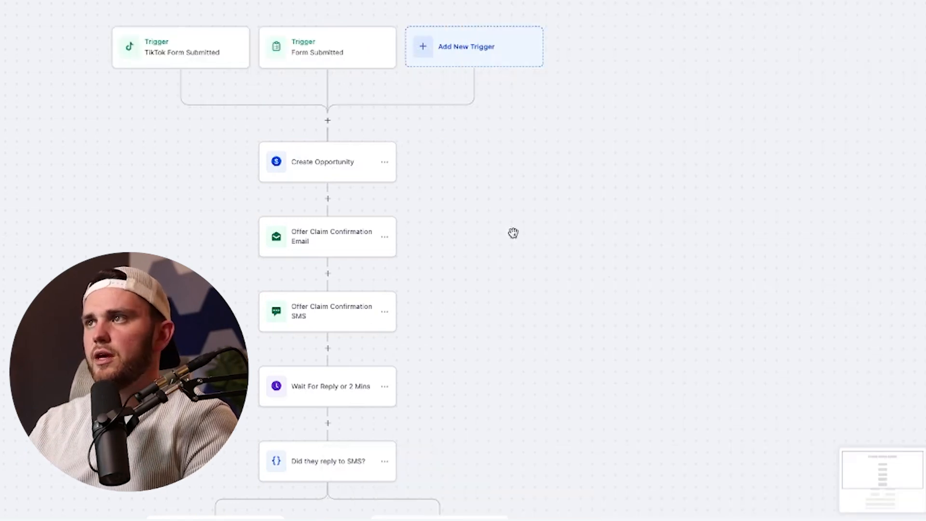
click(474, 46)
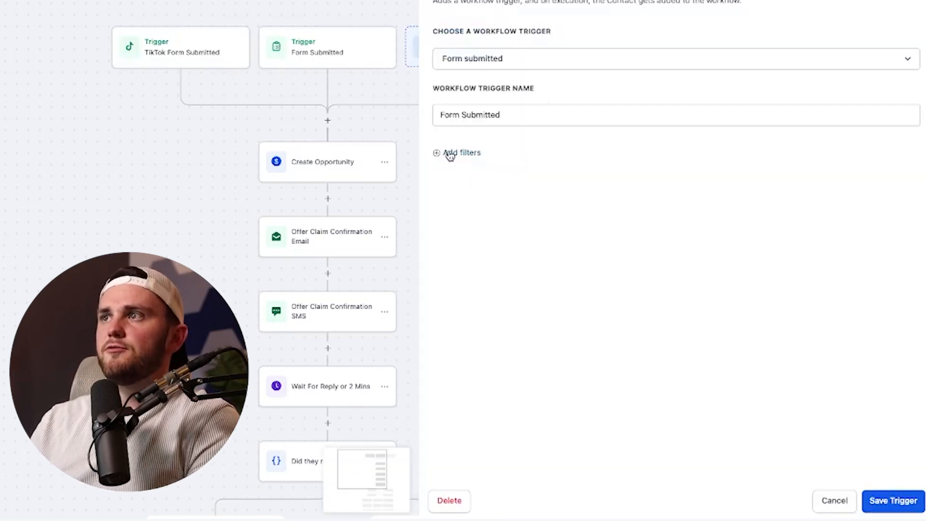
click(460, 152)
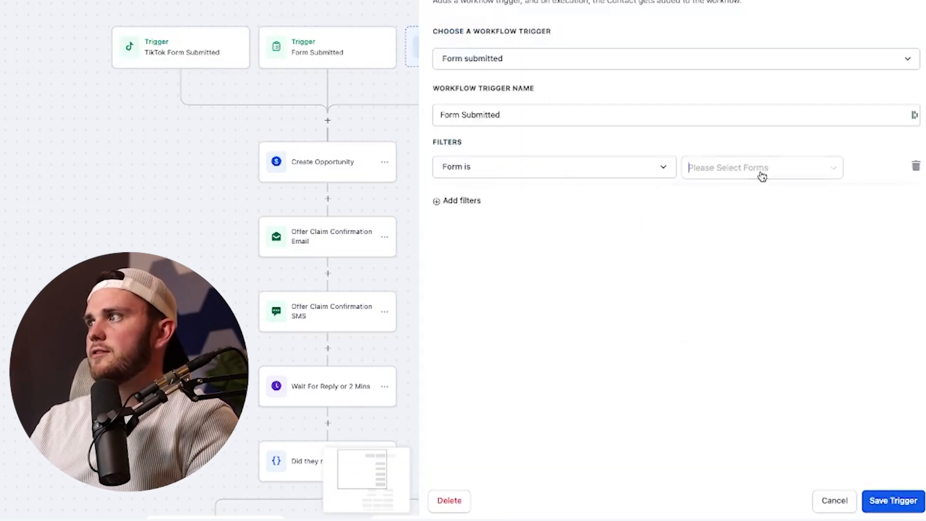
click(762, 167)
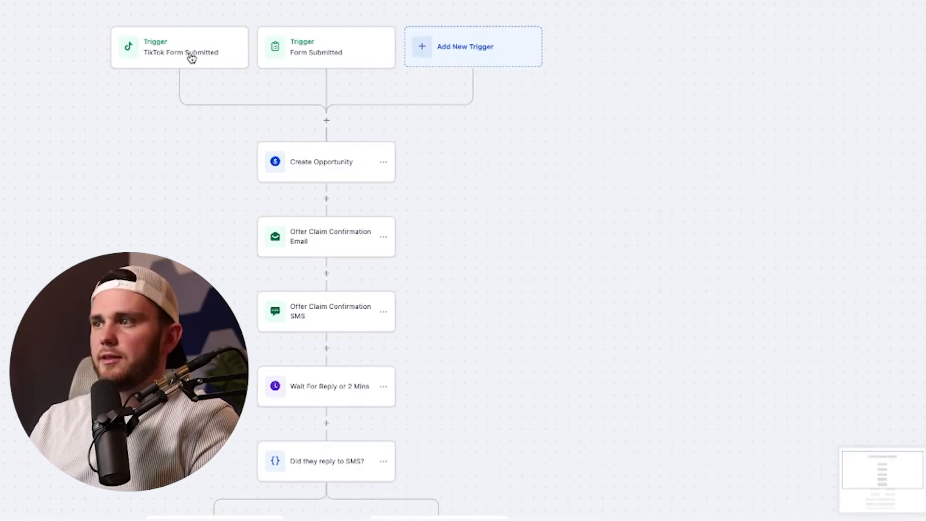
mouse_move(473, 236)
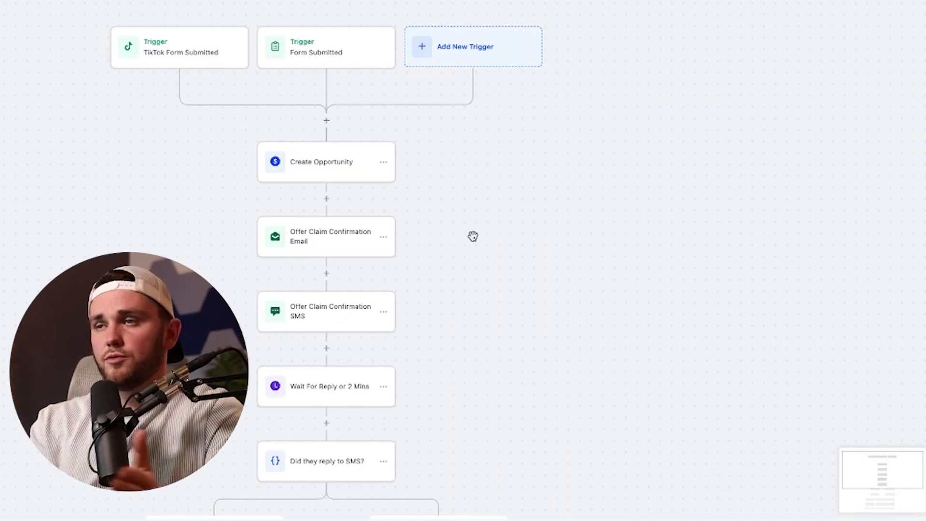
Review the Create Opportunity step's settings and close them unchanged
scroll(down, 3)
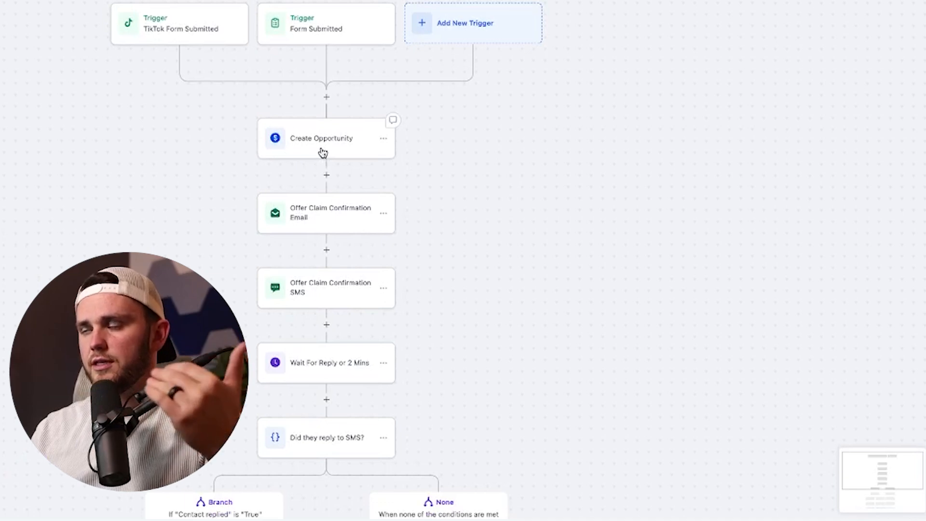
click(322, 137)
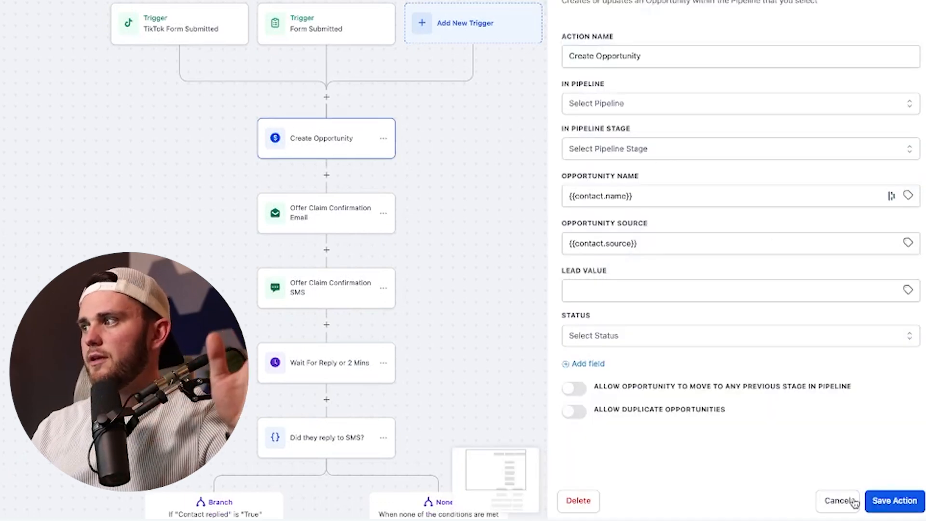
click(326, 213)
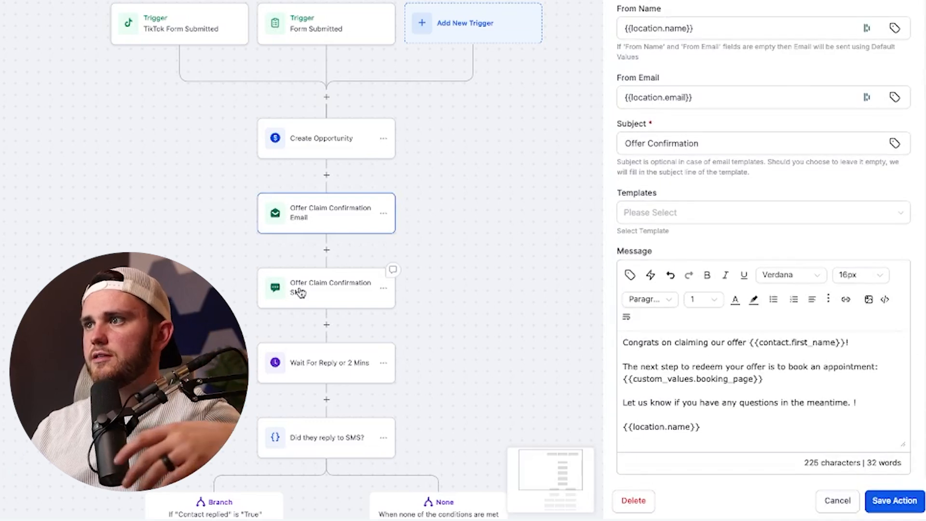
Change the offer confirmation SMS wording from 'our offer' to 'your $50 Spa Coupon'
click(326, 287)
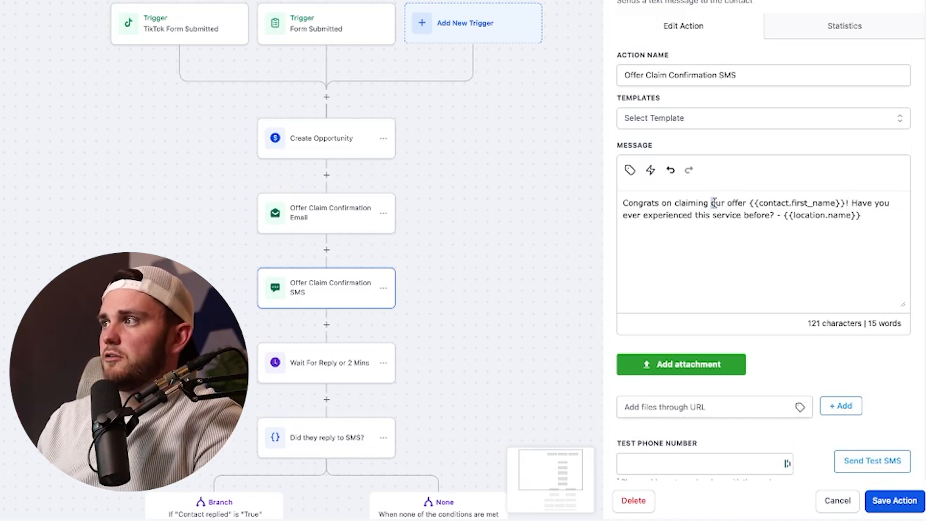
double_click(732, 203)
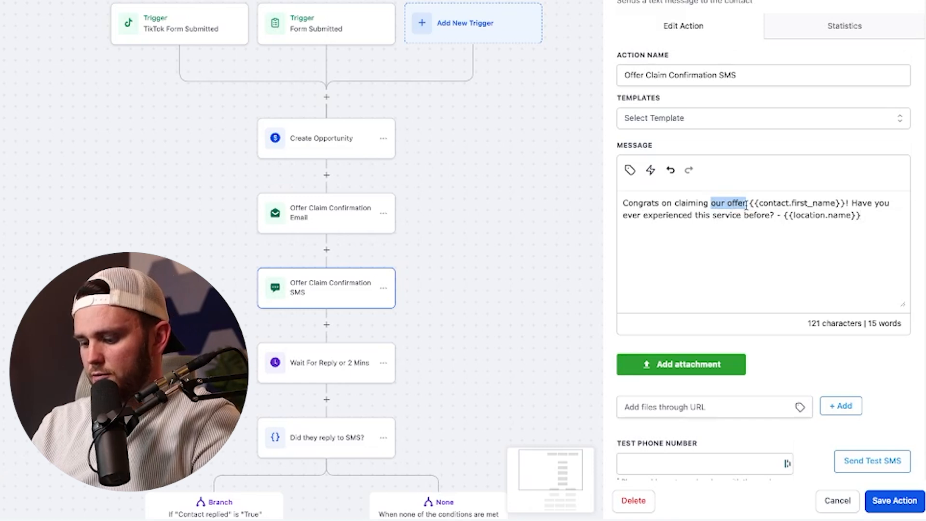
text(your $50 Spa Coupon)
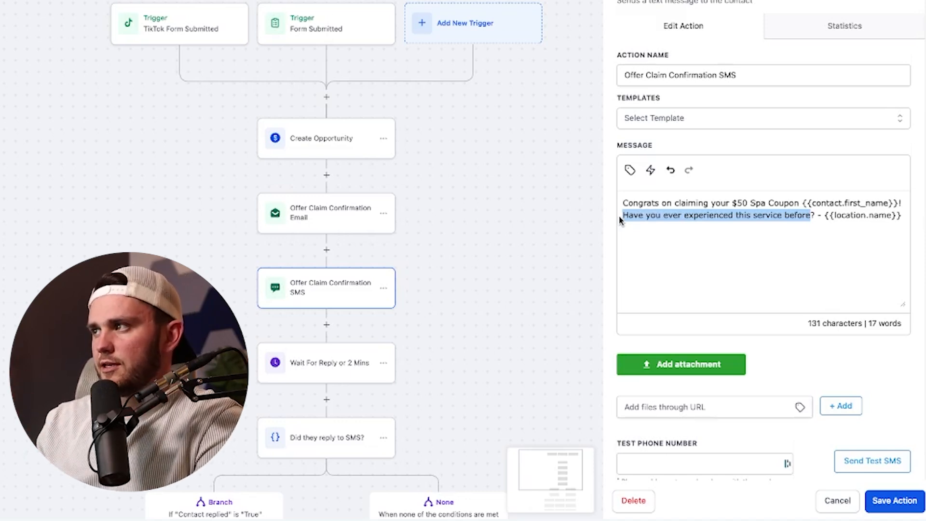
text(Hi)
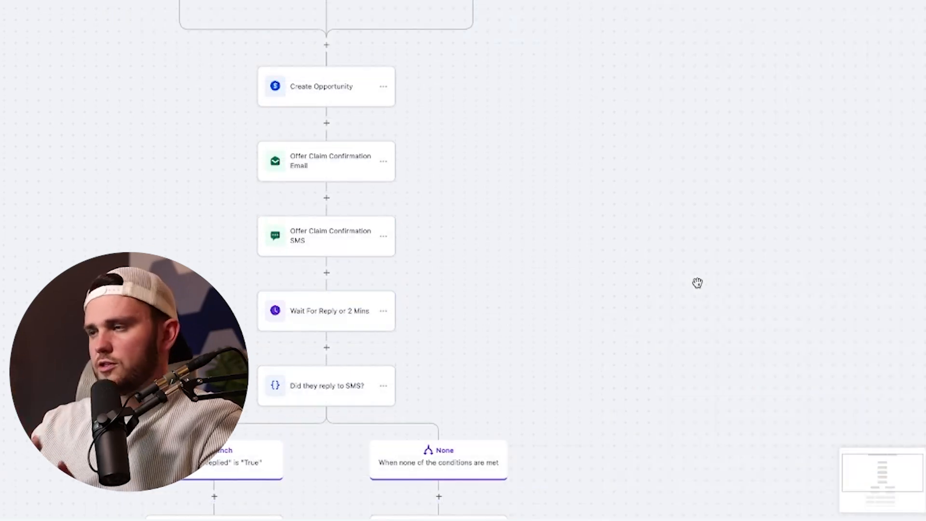
mouse_move(307, 320)
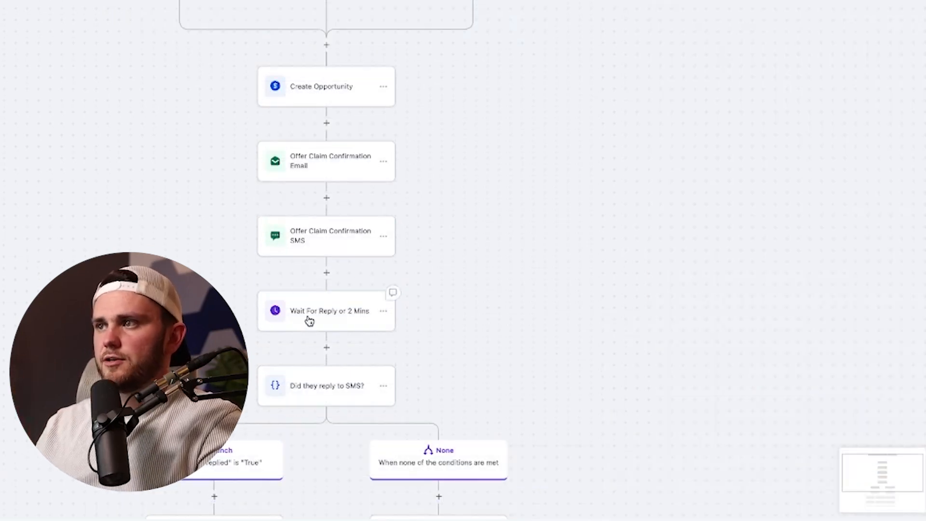
click(326, 310)
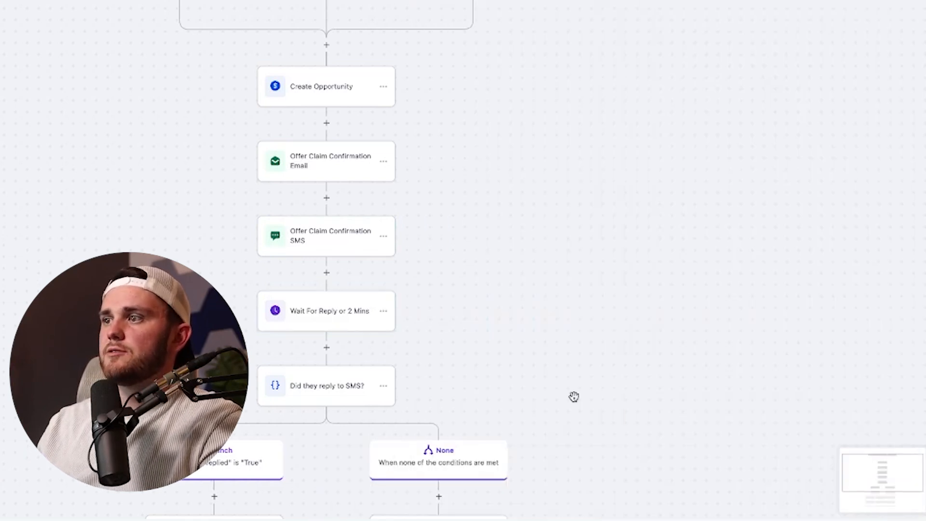
click(326, 385)
text(if)
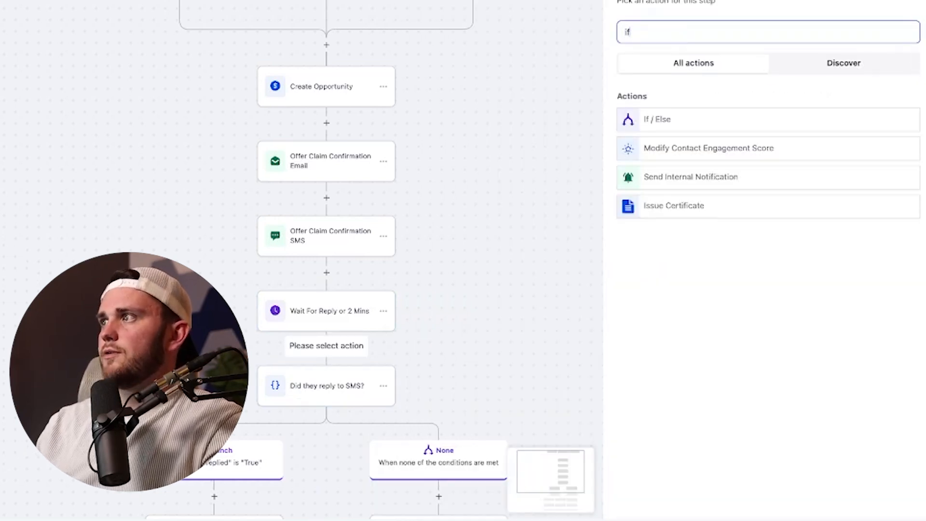
click(657, 119)
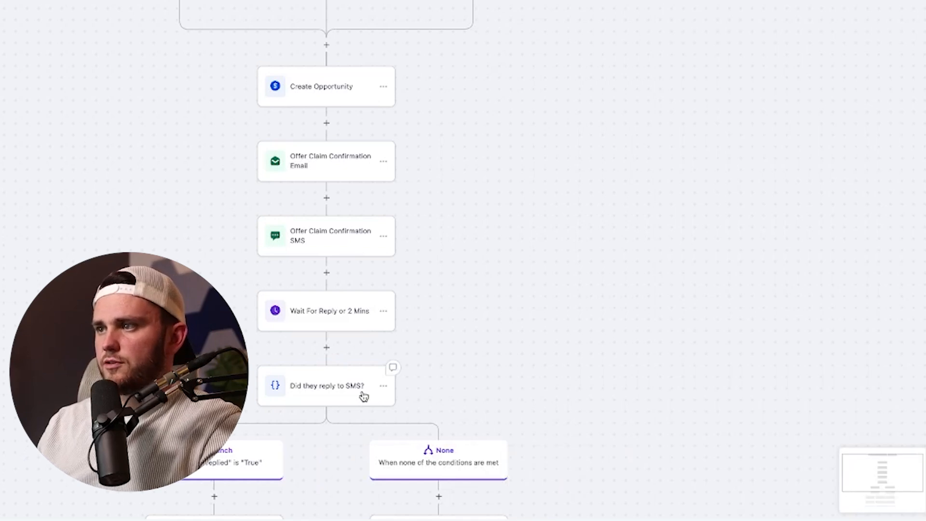
click(326, 310)
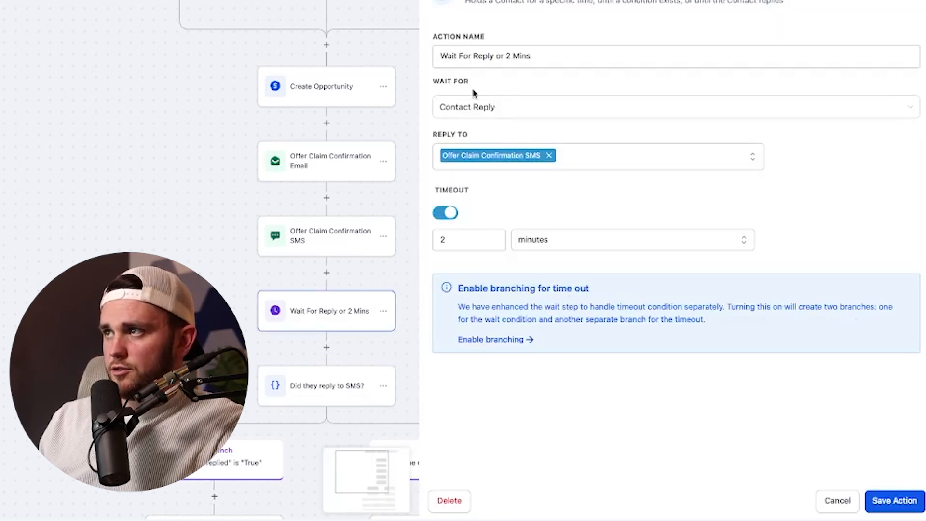
click(673, 107)
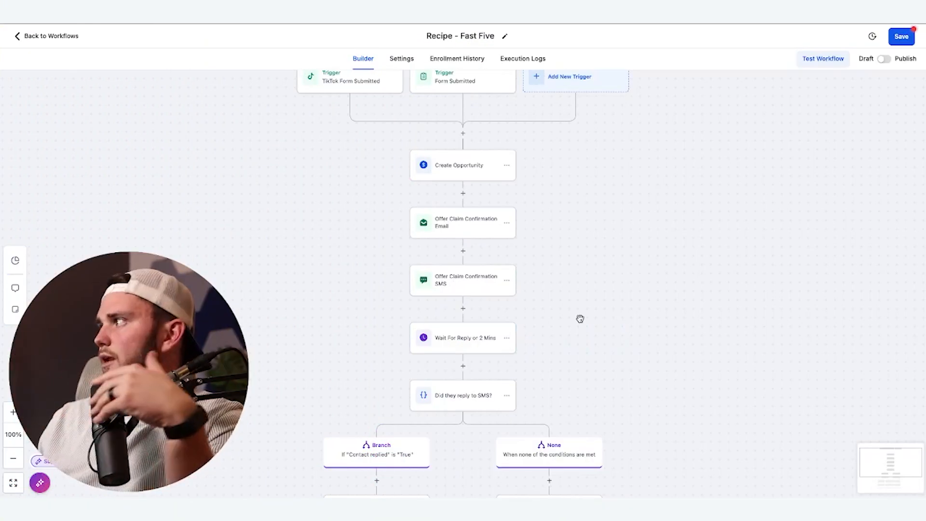
scroll(down, 3)
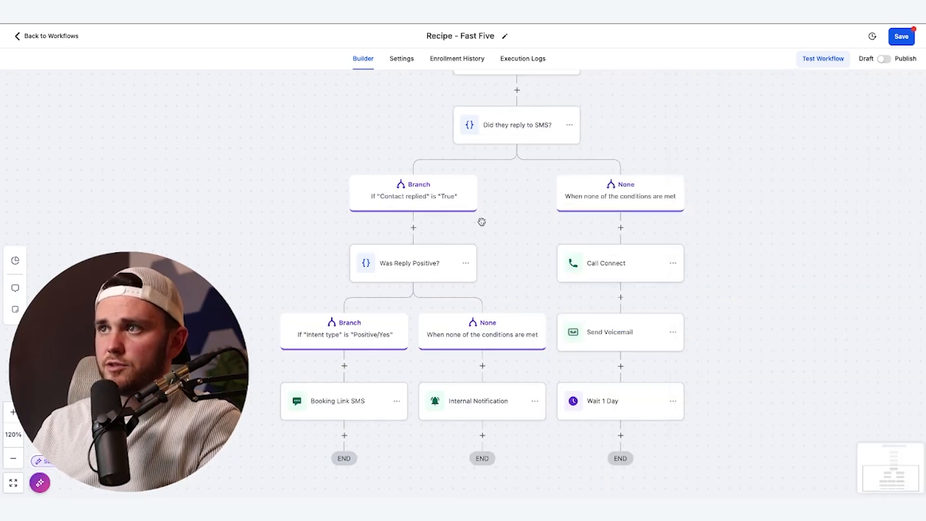
click(406, 263)
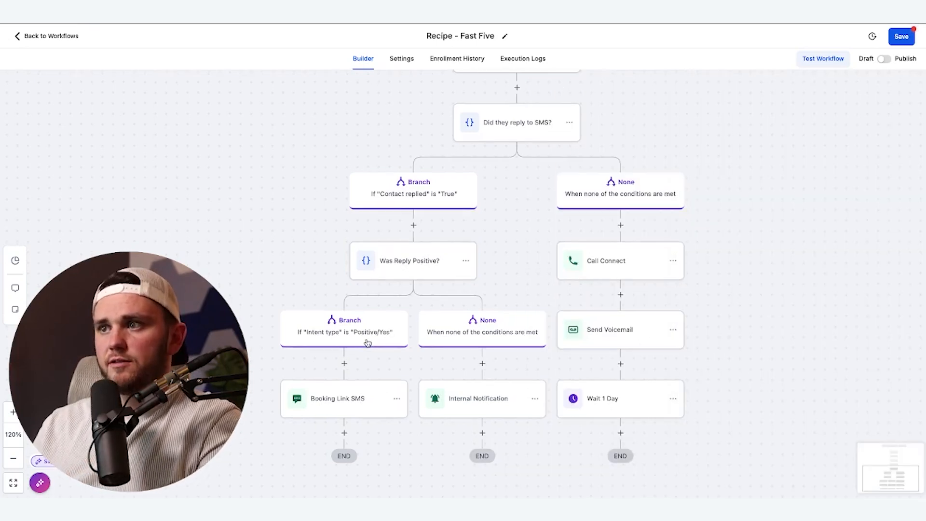
click(336, 398)
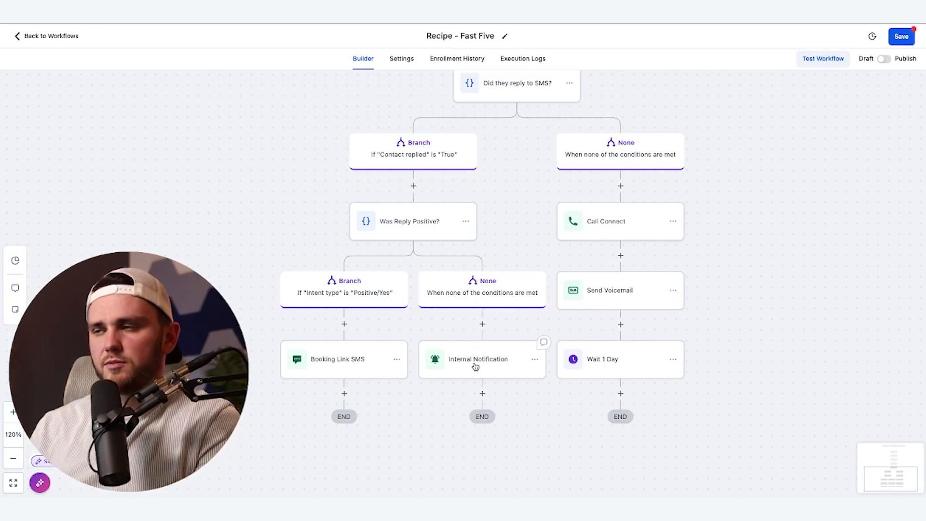
mouse_move(517, 207)
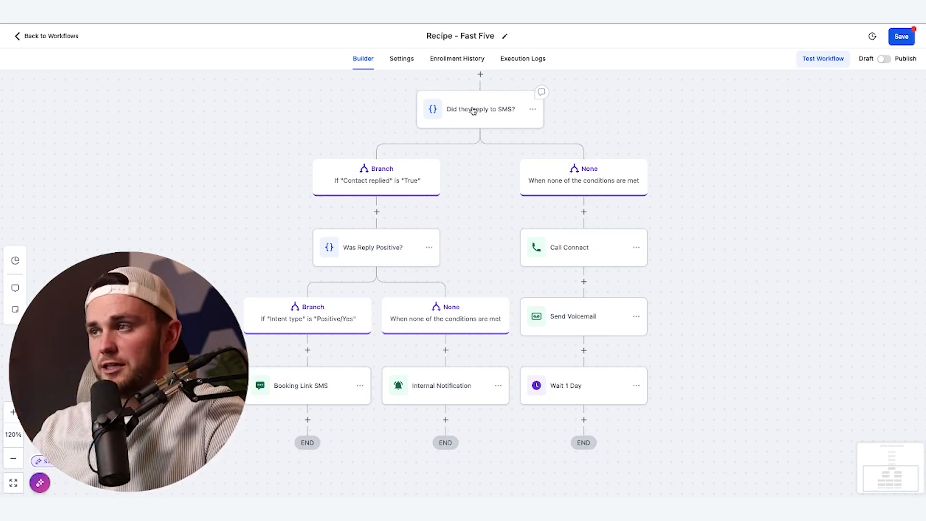
mouse_move(567, 245)
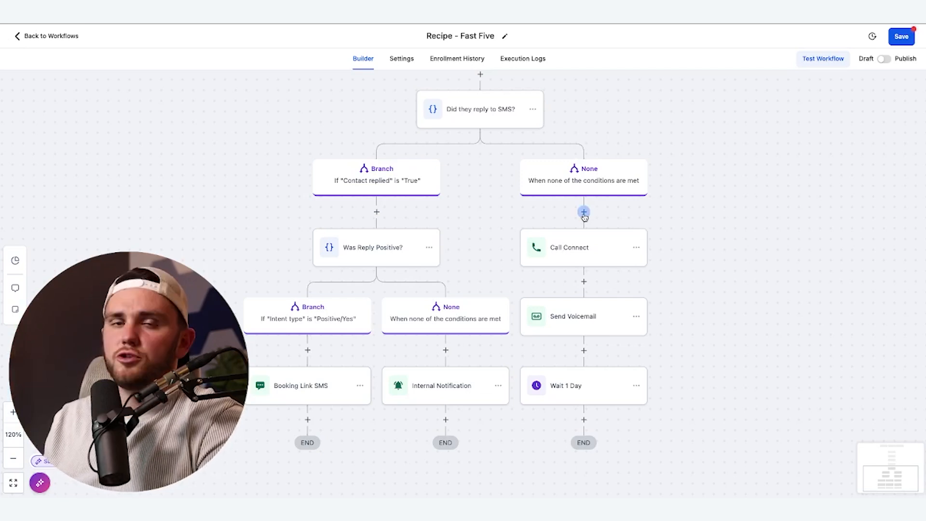
Search actions for 'call' and pick the Call action for the no-reply step
click(583, 211)
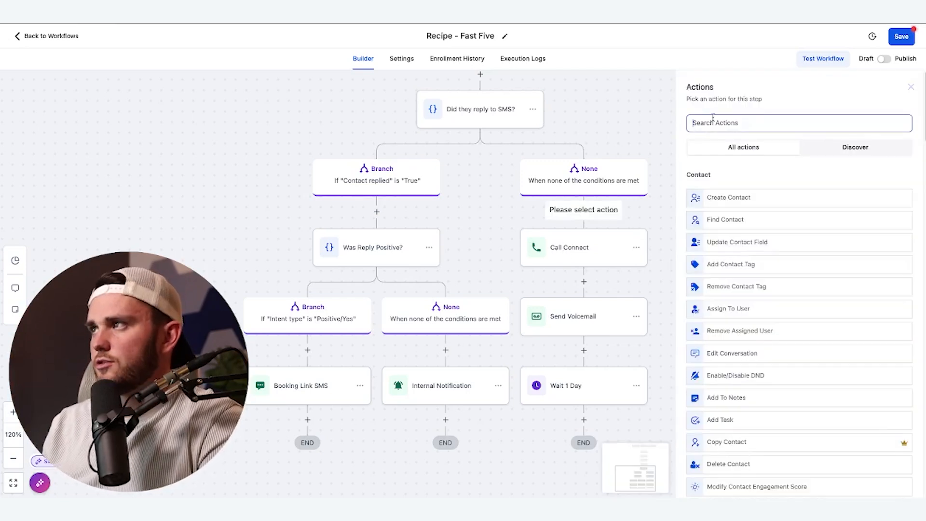
text(call)
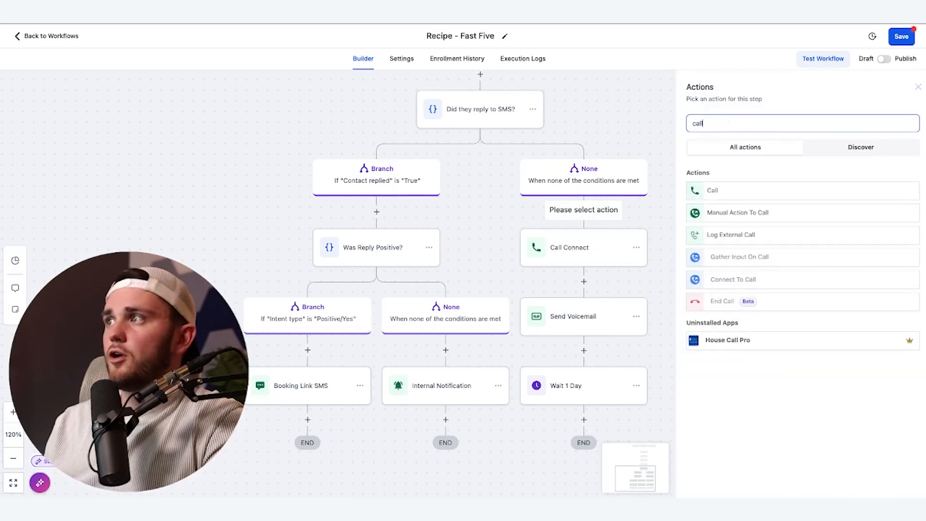
click(712, 190)
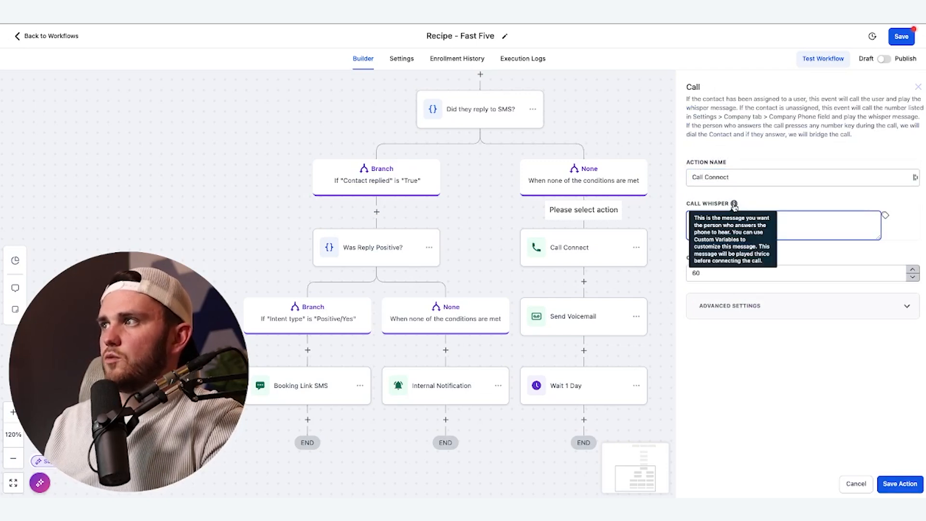
mouse_move(892, 224)
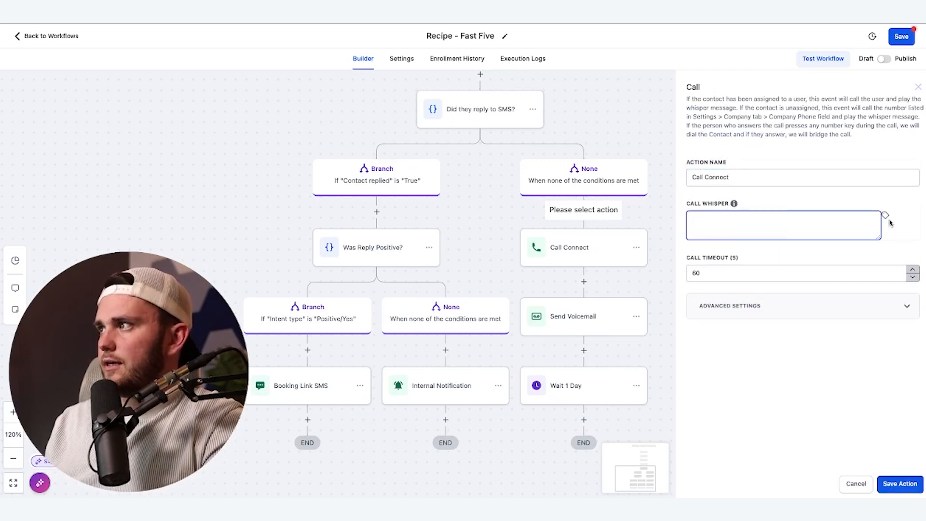
Begin the call whisper with 'You have a new lead', using Custom Values placeholders
click(882, 215)
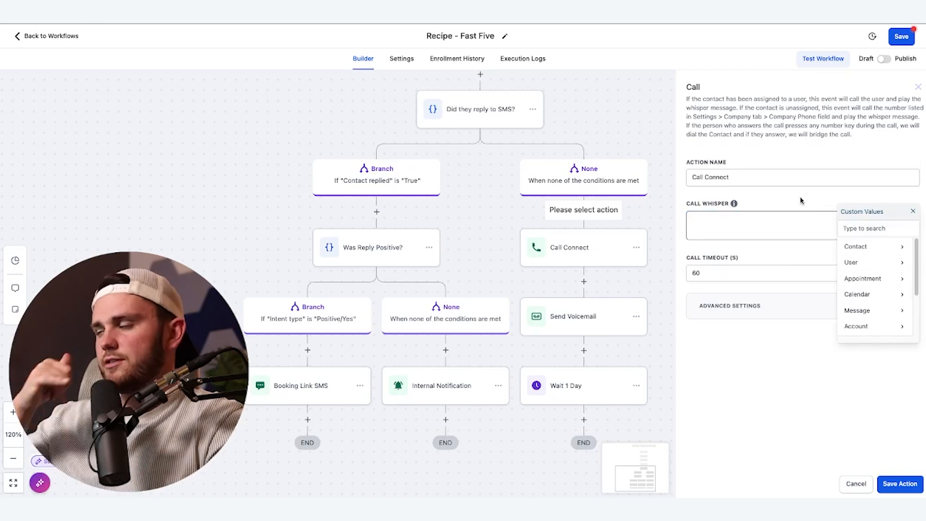
click(912, 210)
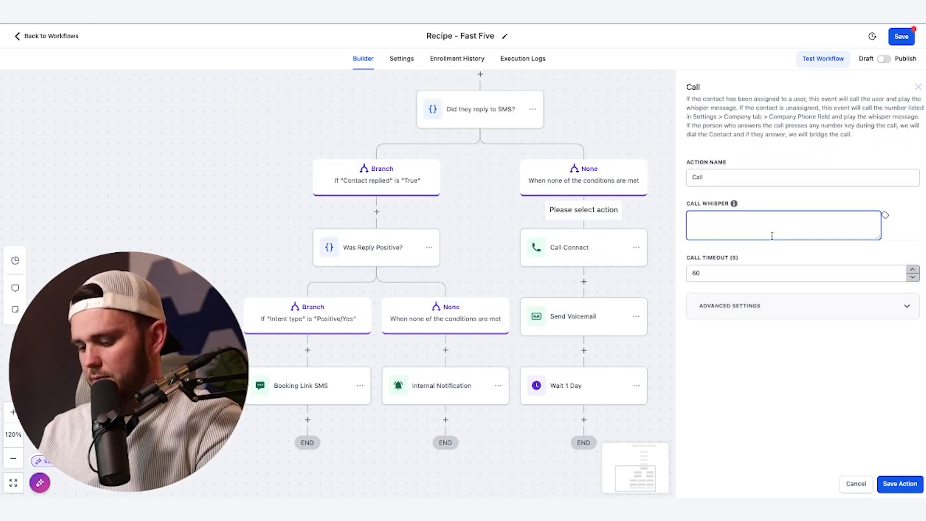
text(You have a new Le)
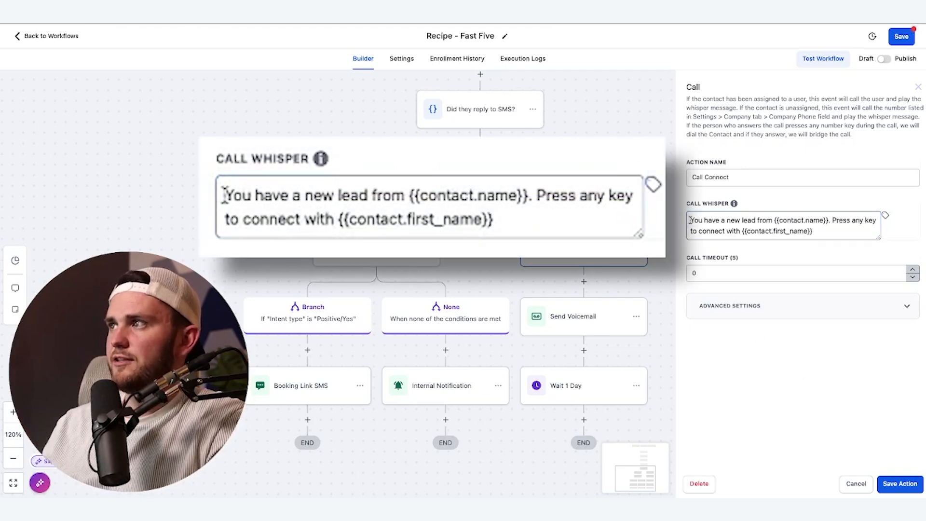
Insert {{contact.name}} into the whisper and replace a placeholder with 'Streamlyne'
click(410, 195)
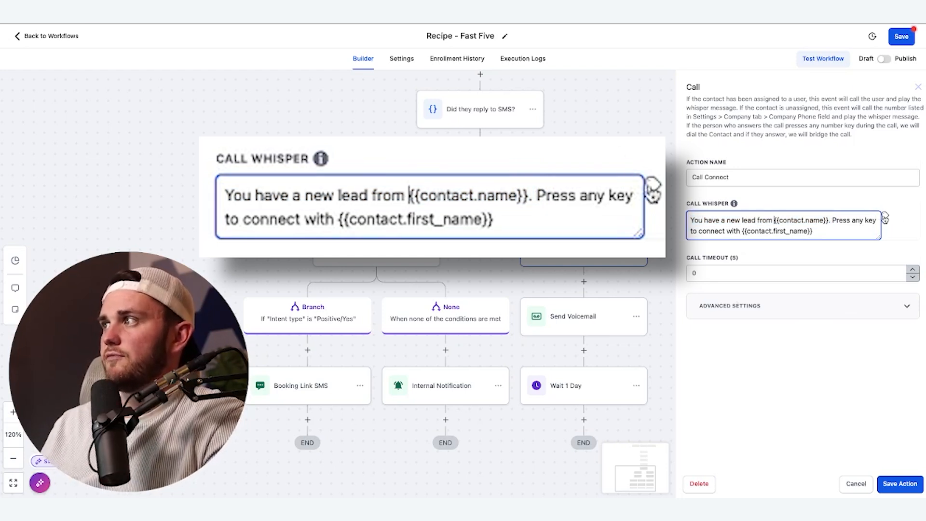
text({{contact.name}})
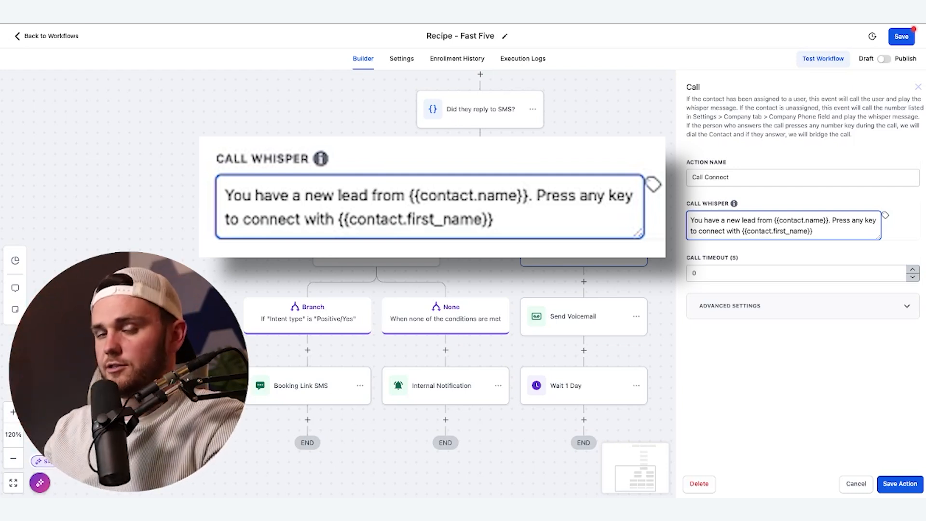
drag(536, 195, 493, 219)
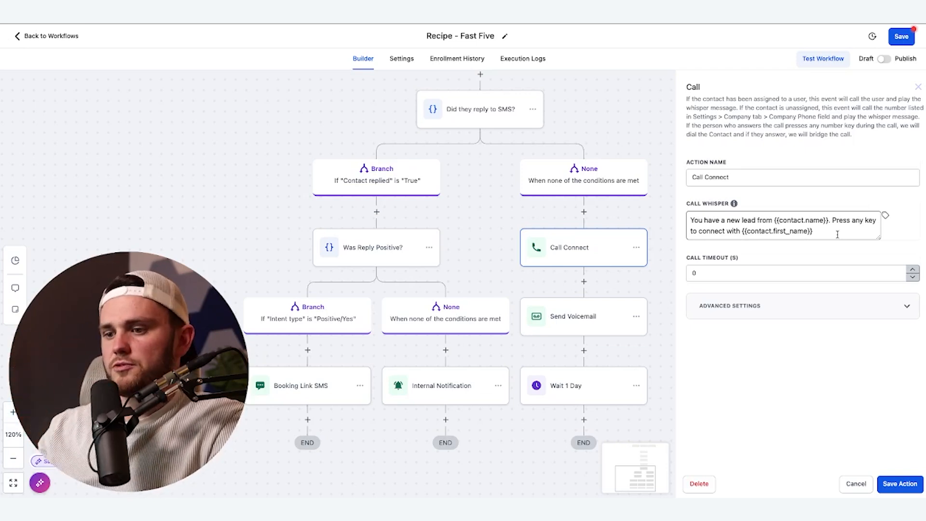
double_click(797, 220)
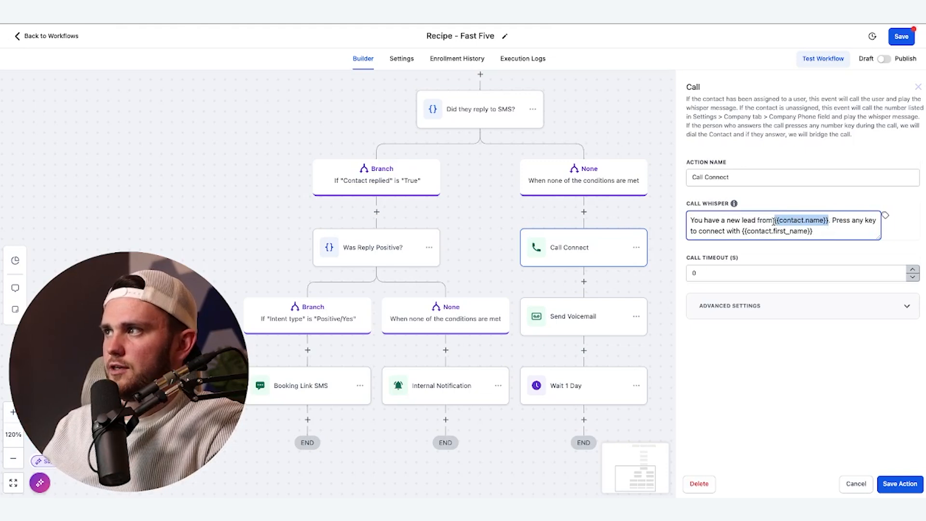
text(Streamlye)
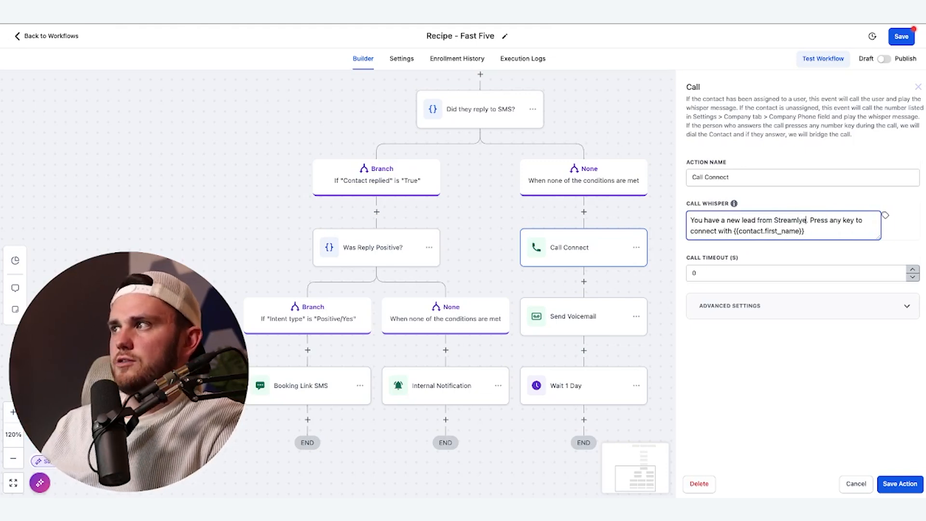
Rewrite the whisper: 'new lead from Streamlyne, their name is {{contact.name}}', press any key
click(887, 63)
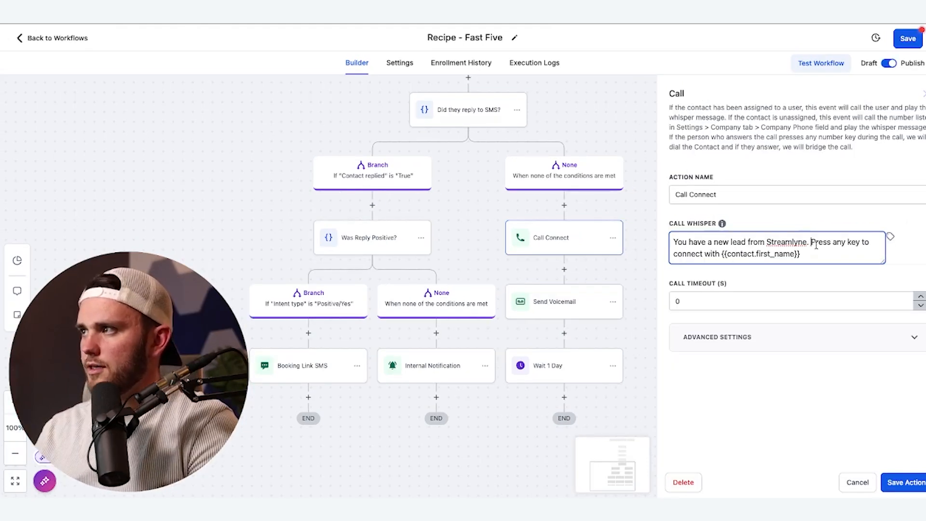
text(You have a new lead from Streamlyne. Their name is {{contact.name}})
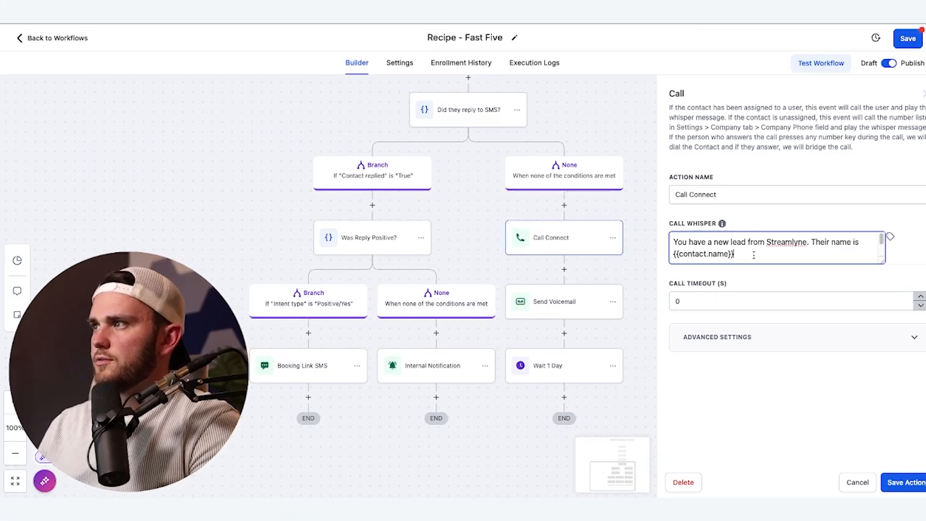
text(Press any key to connect with {{contact.first_name}})
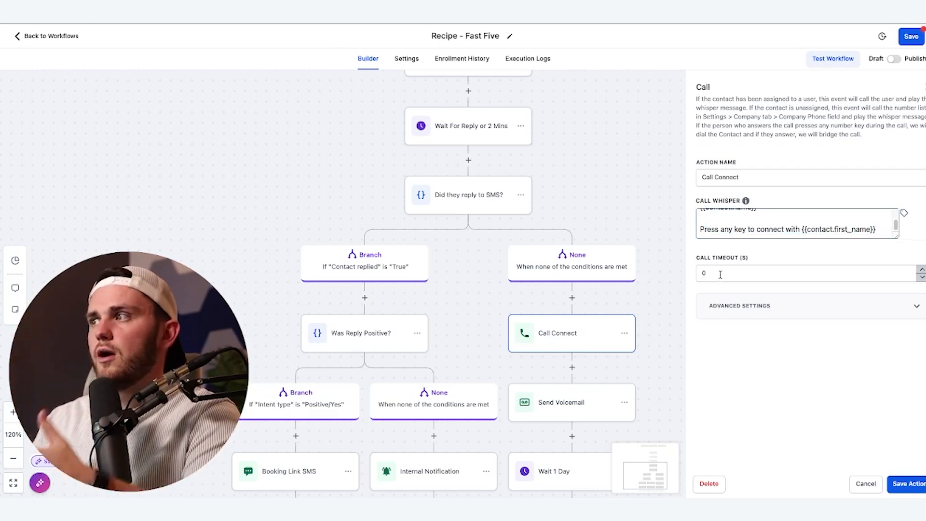
Set Call Timeout to 20 and enable Disable Voicemail Detect under Advanced Settings
click(809, 273)
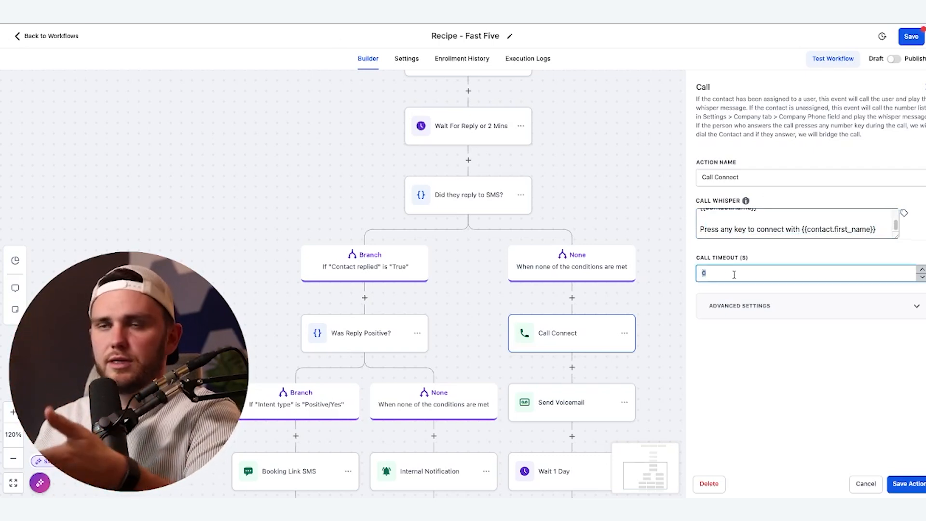
text(20)
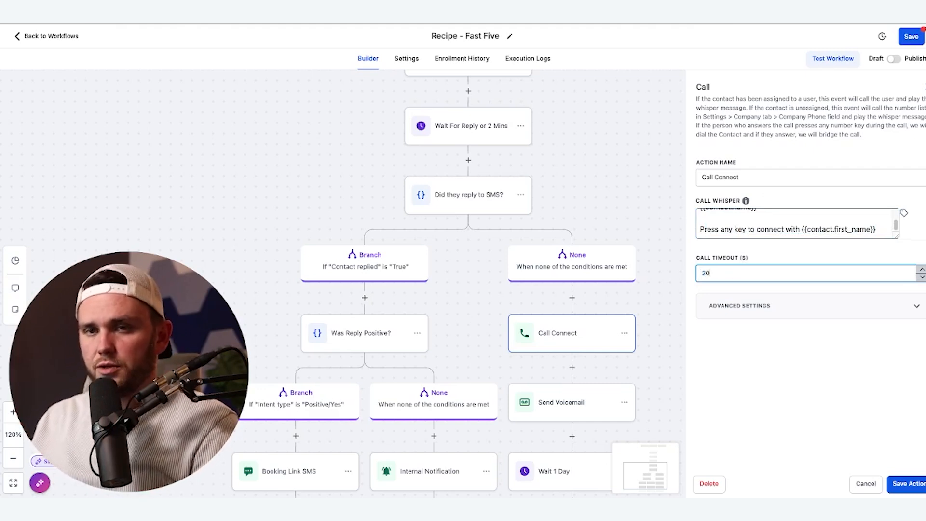
click(738, 306)
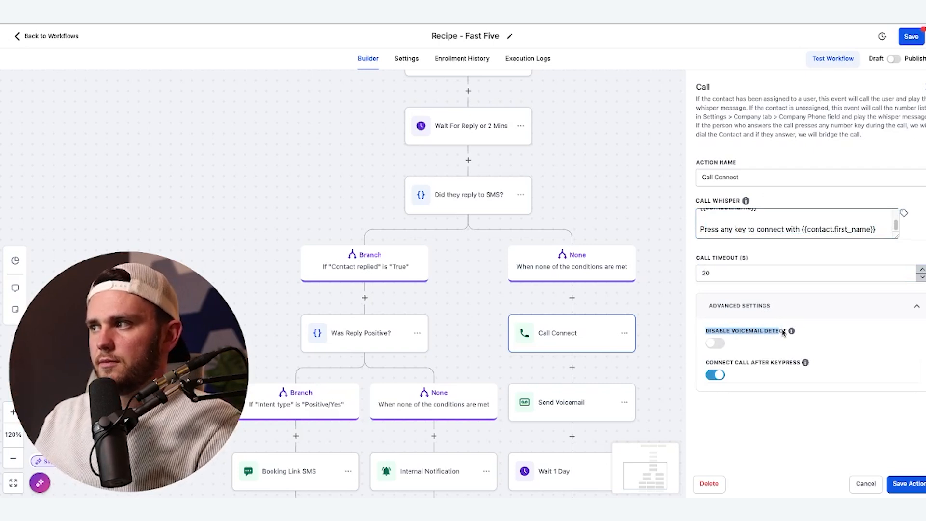
mouse_move(718, 290)
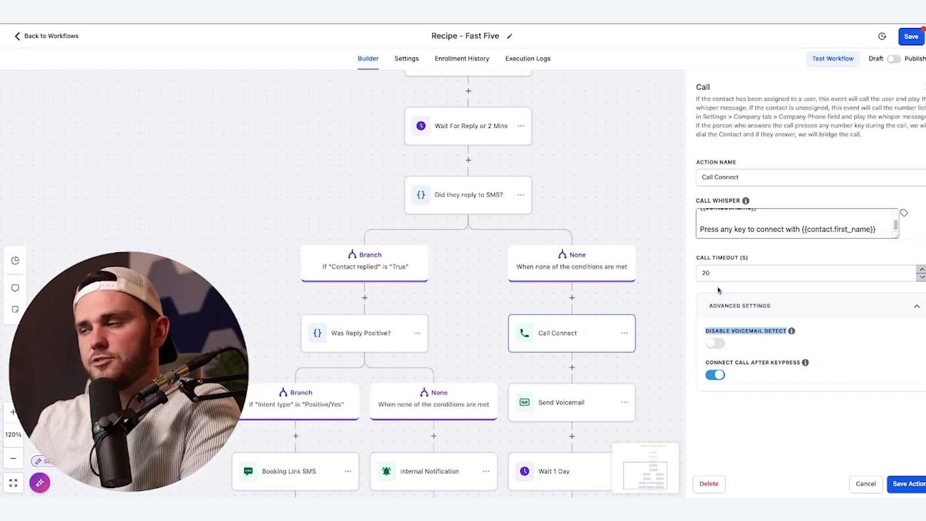
click(714, 343)
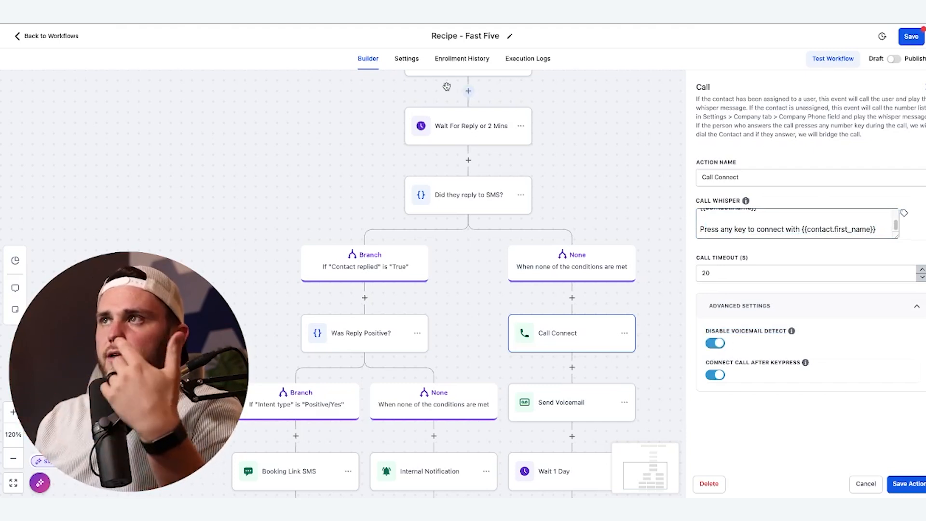
Enable Stop on response under Contact in workflow Settings, then return to the builder
click(408, 59)
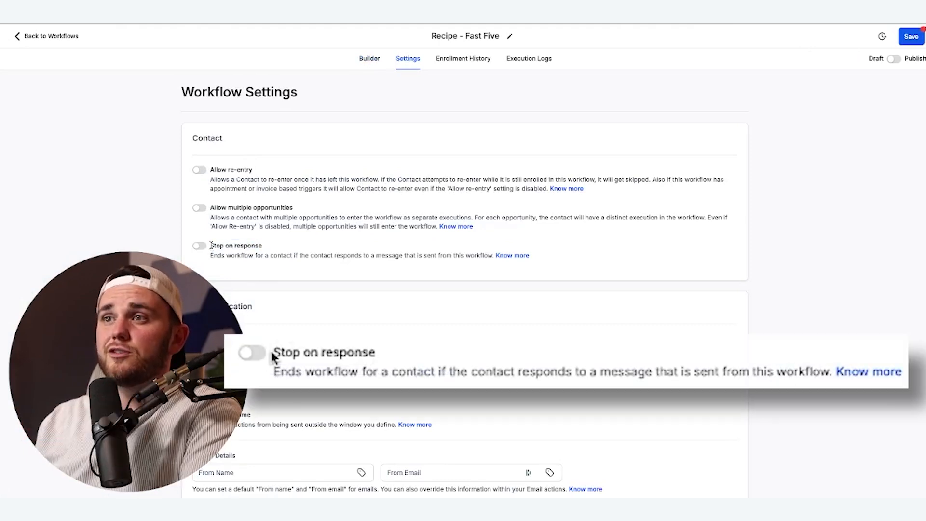
drag(273, 371, 584, 371)
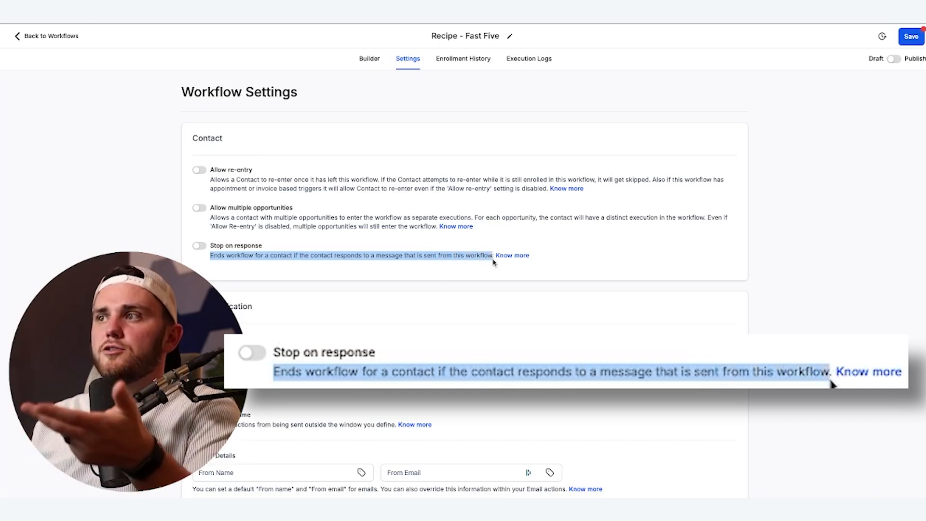
click(199, 245)
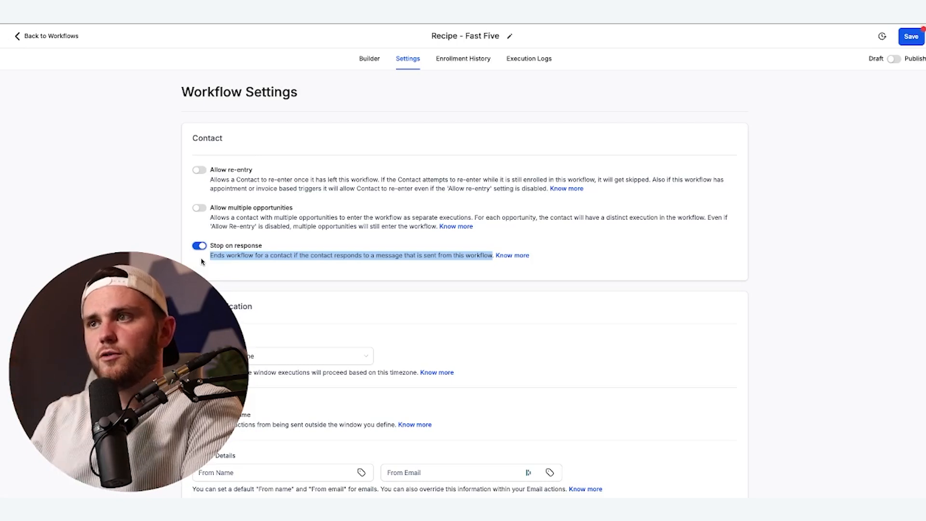
click(368, 58)
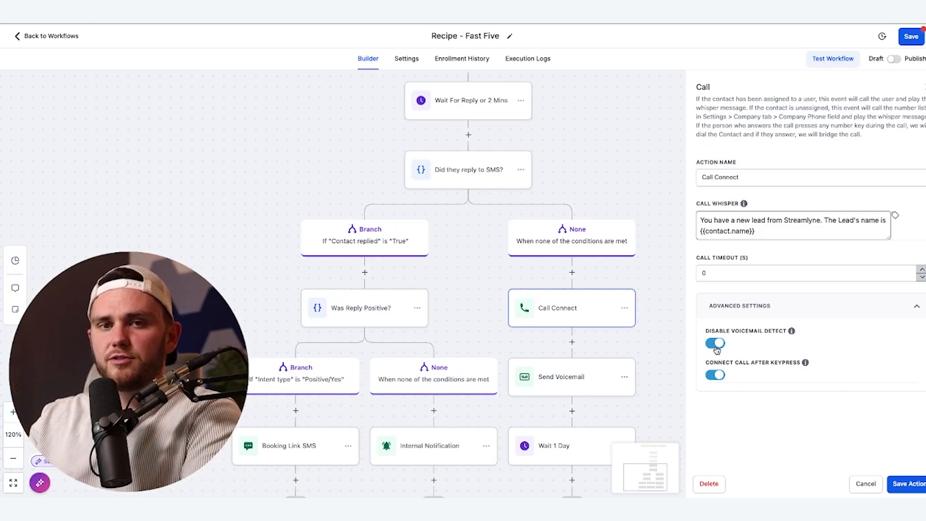
mouse_move(788, 331)
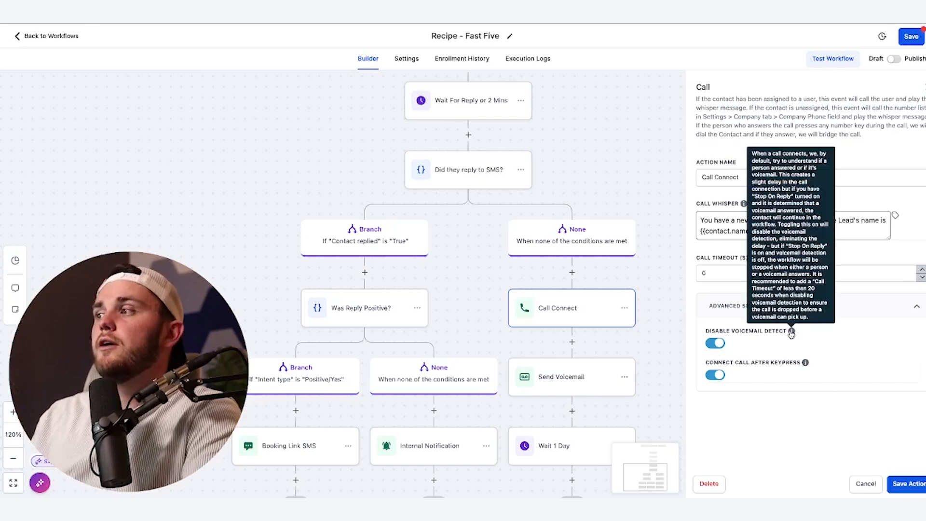
mouse_move(707, 278)
text(1)
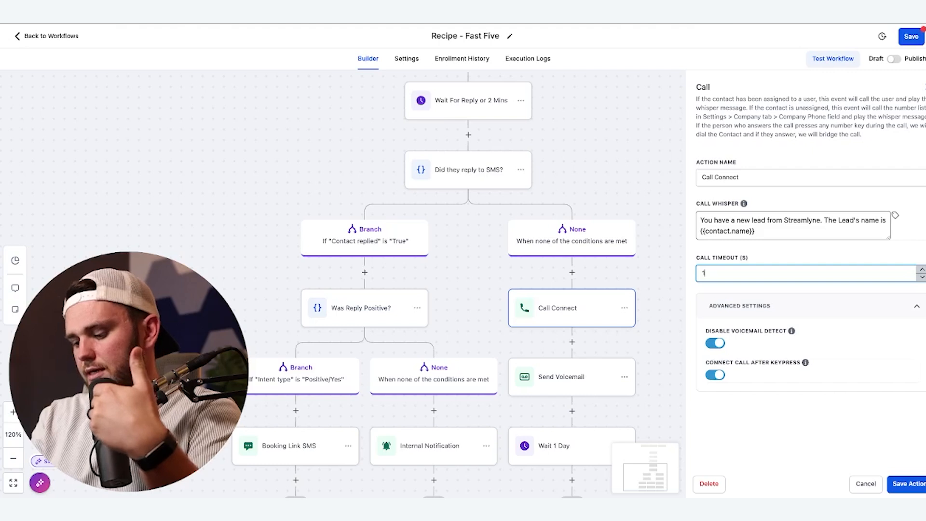
text(9)
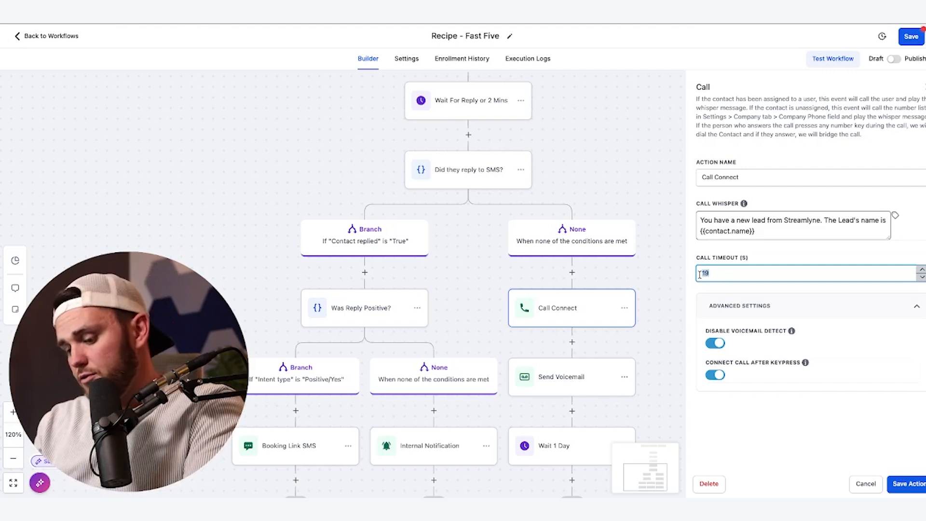
text(14)
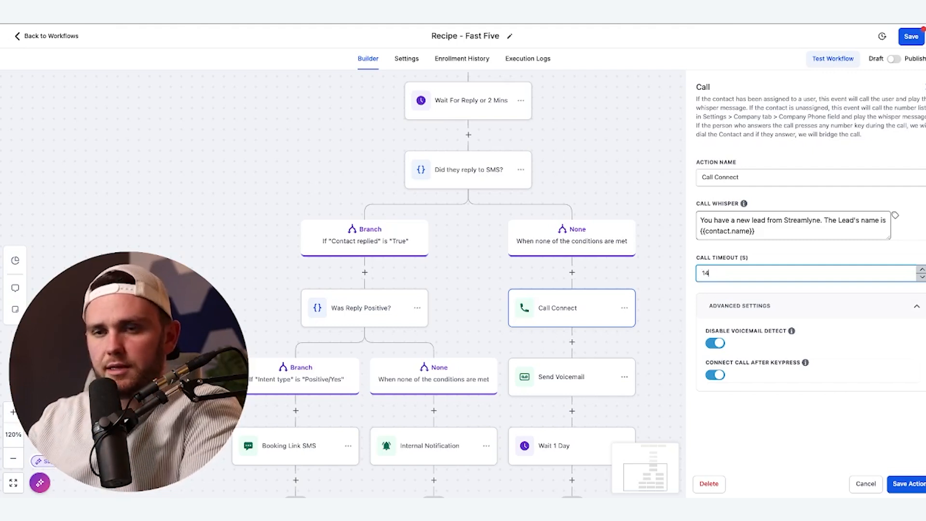
text(19)
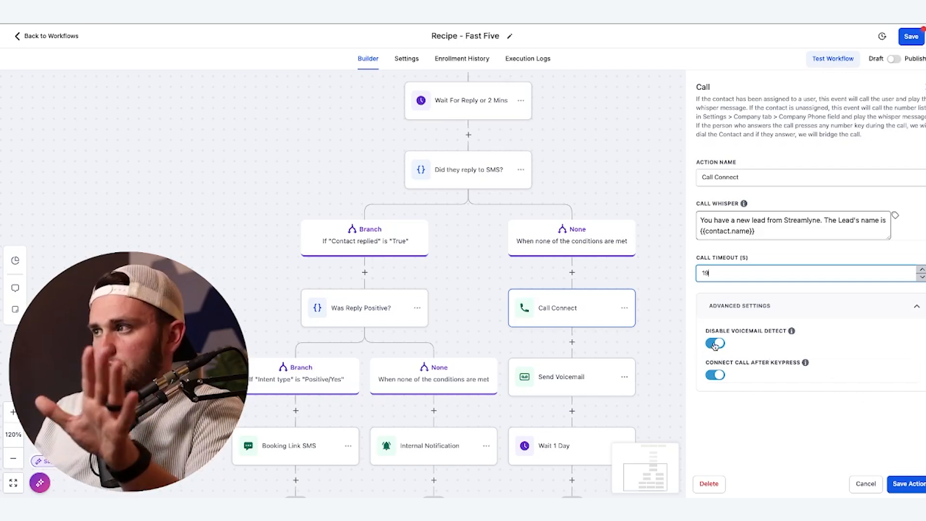
click(714, 343)
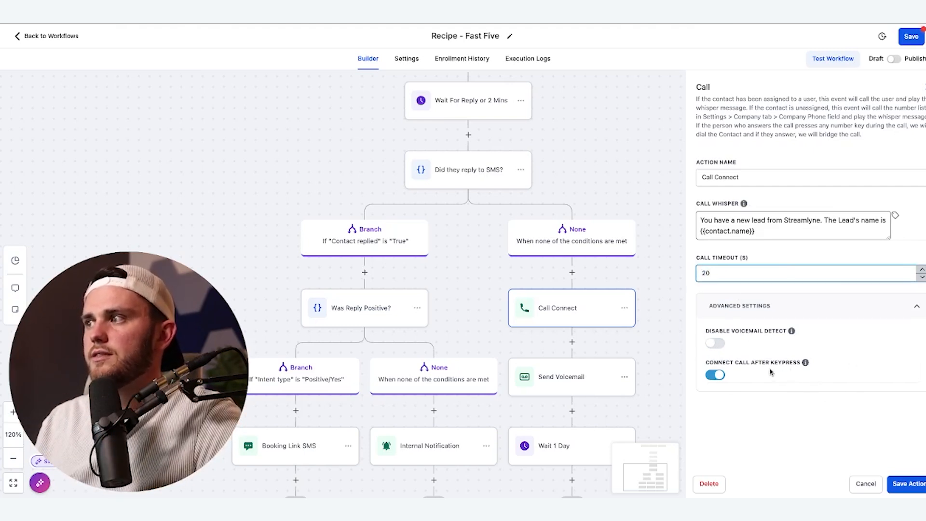
click(408, 59)
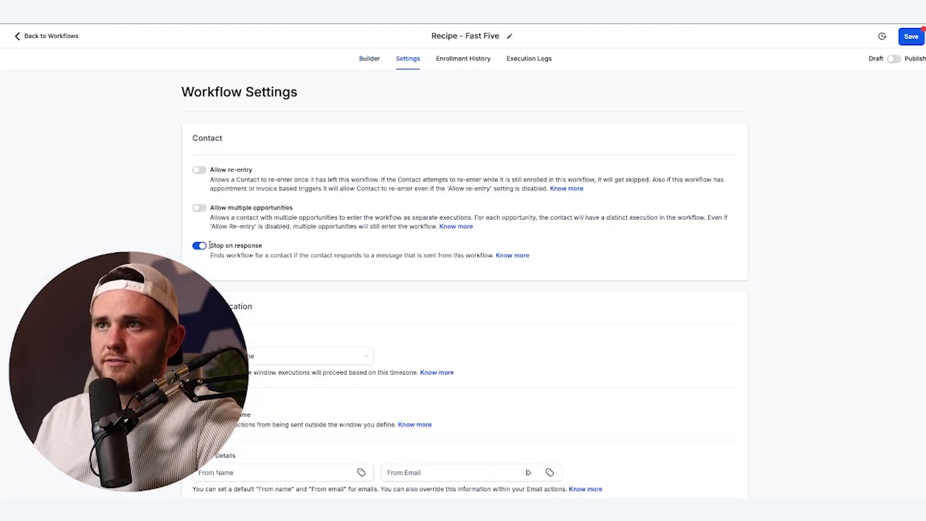
click(368, 58)
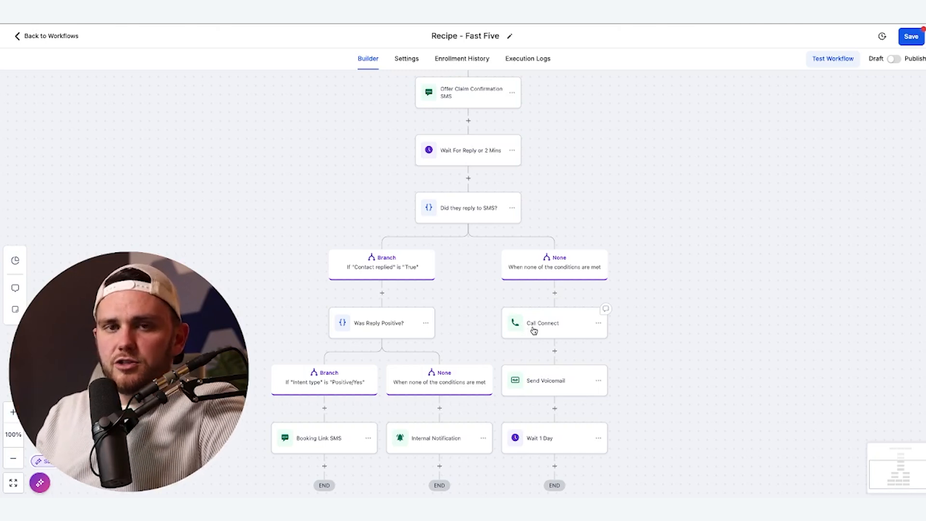
click(541, 322)
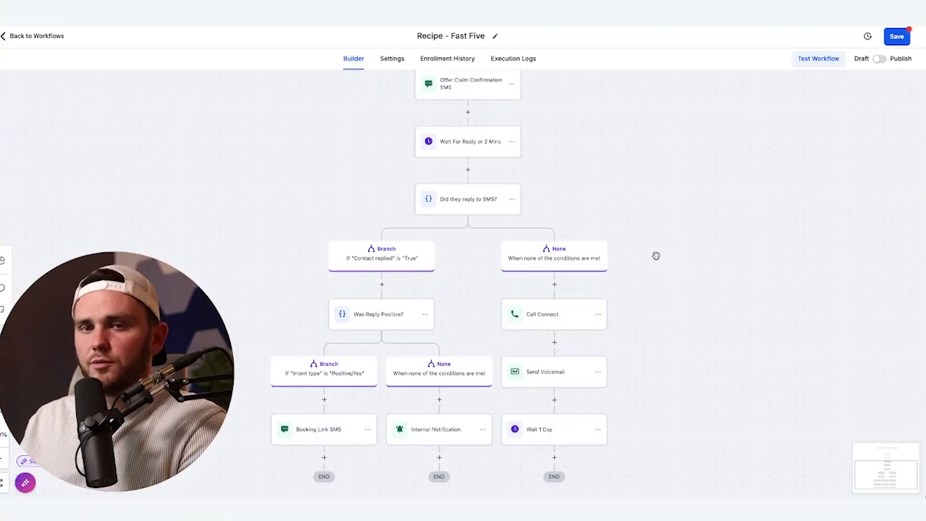
mouse_move(704, 330)
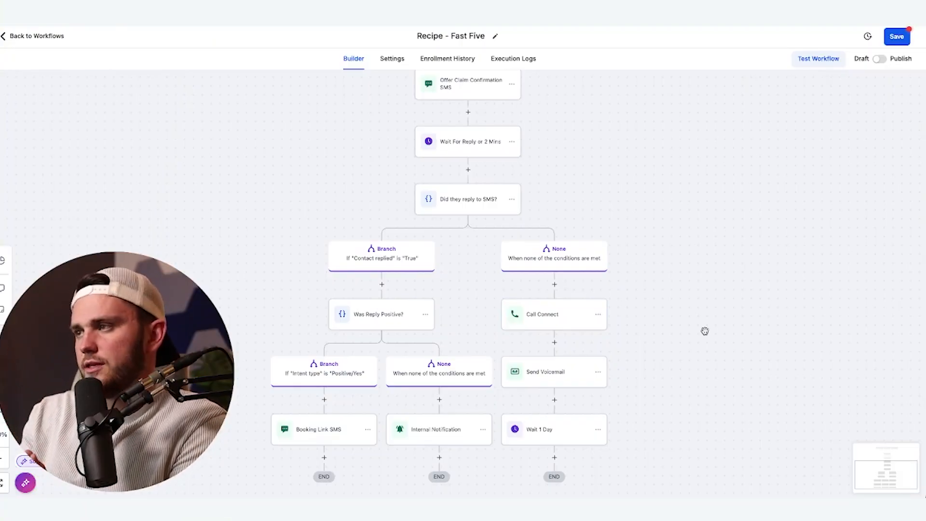
Add an Assign To User step after the triggers, toggling unassigned-only on then off
click(553, 313)
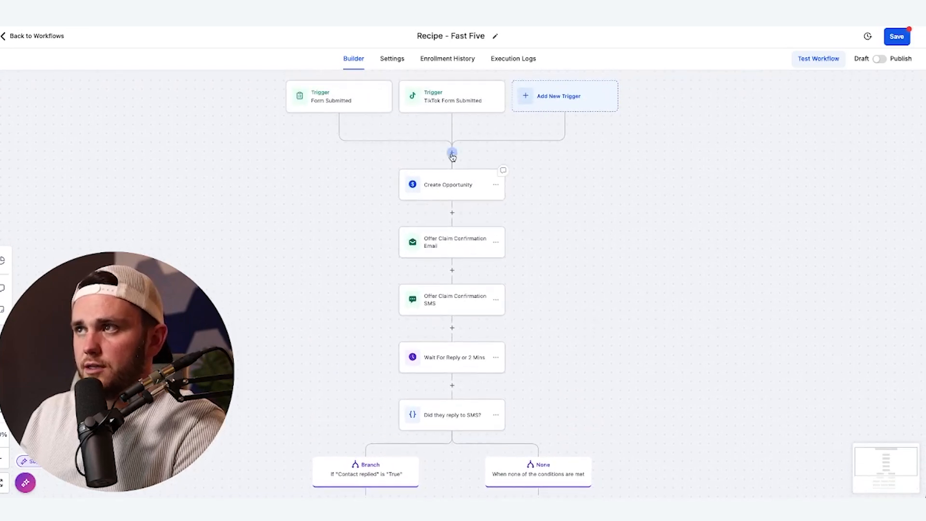
click(452, 155)
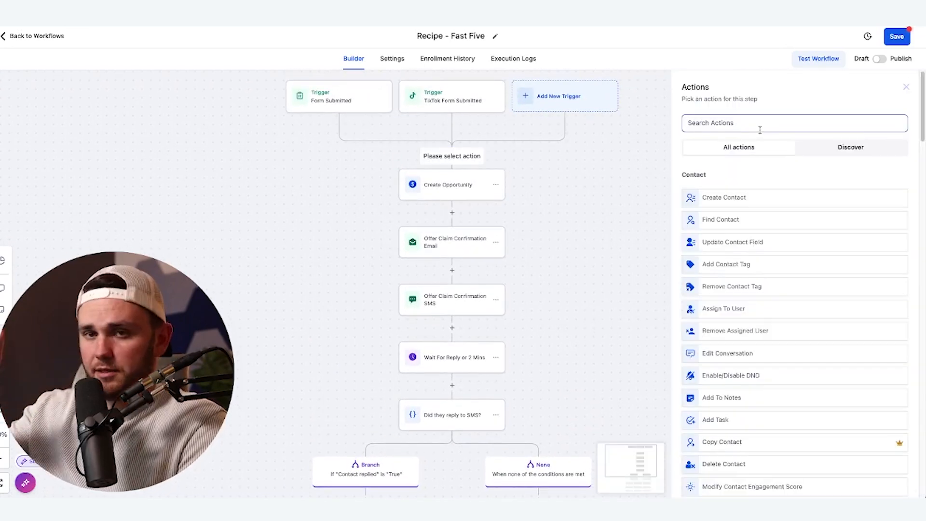
text(user)
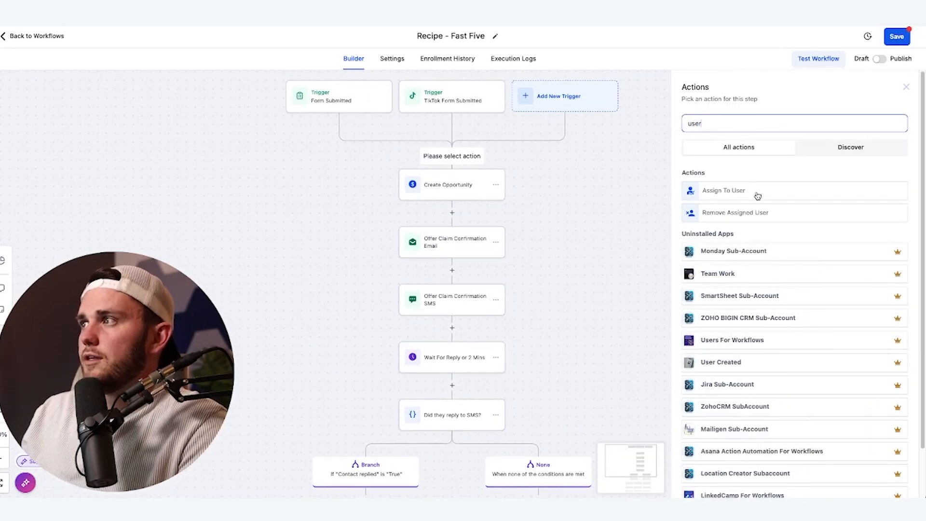
click(723, 190)
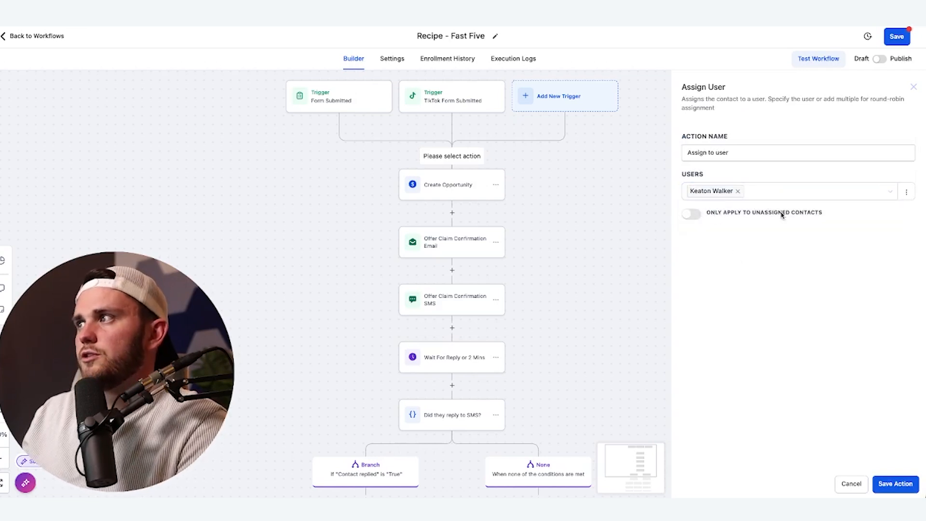
click(690, 214)
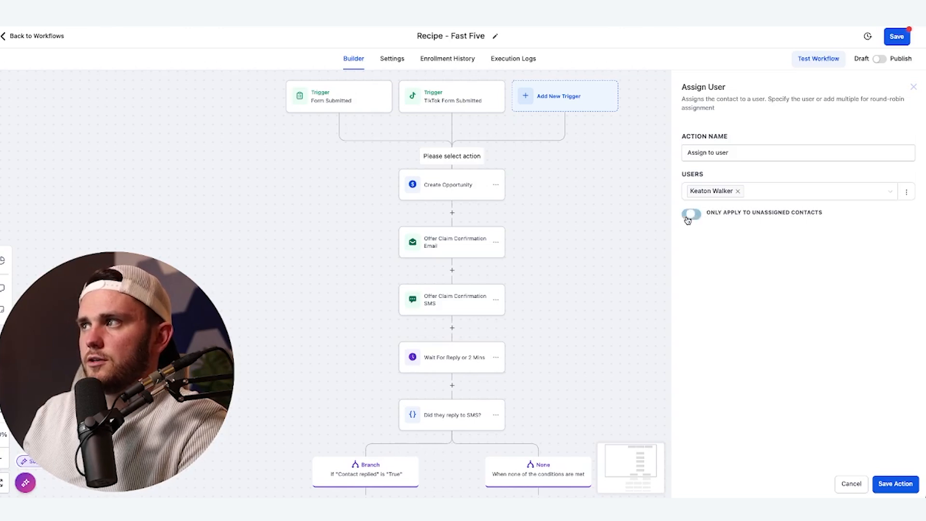
click(690, 214)
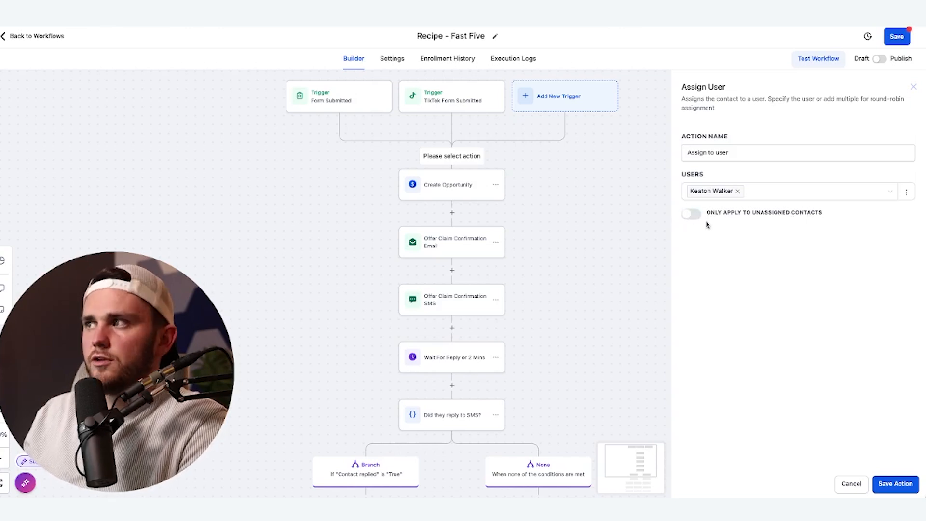
click(894, 483)
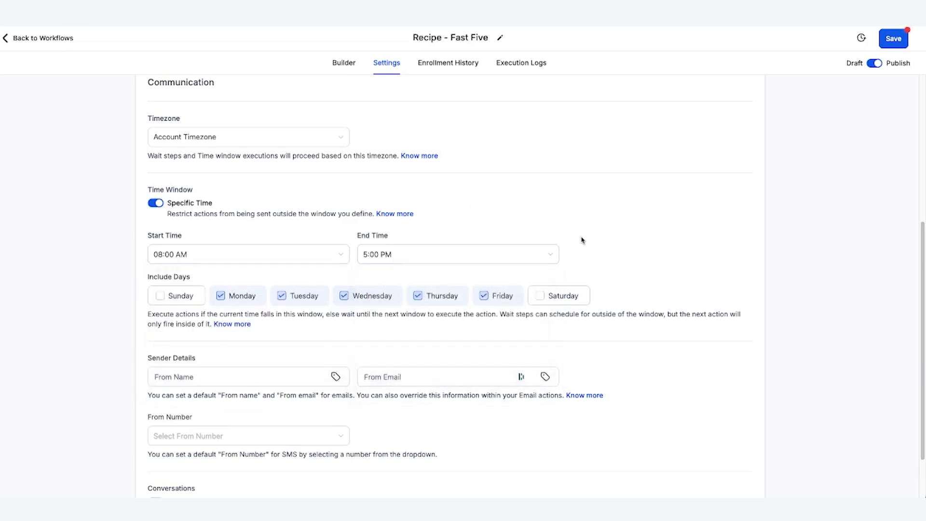
Return to the workflow builder after setting the Mon–Fri 8:00 AM–5:00 PM window
click(342, 63)
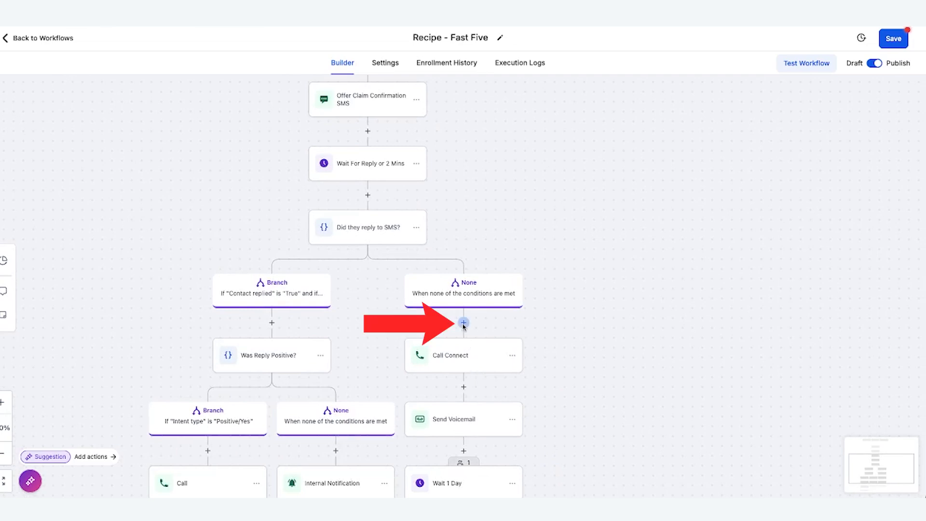
Add a Wait step that resumes only Monday–Friday, 9:00 AM–5:00 PM
text(wai)
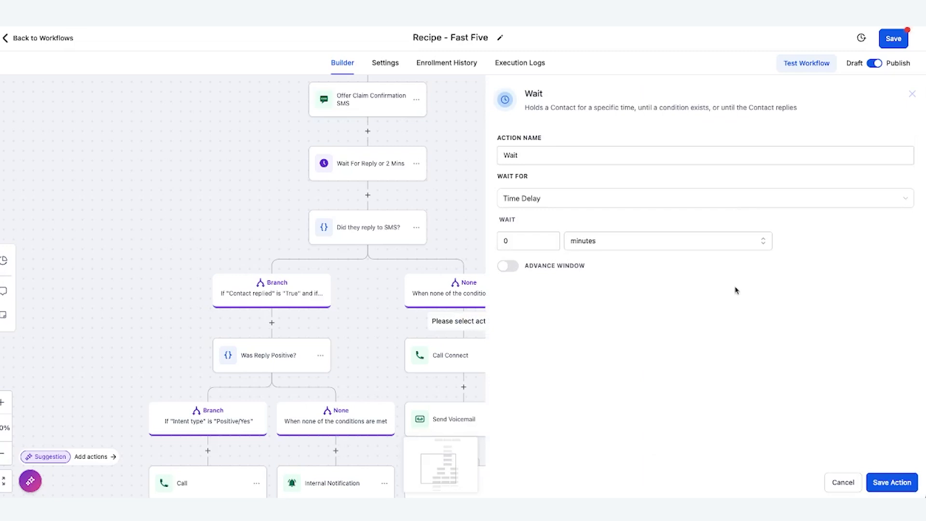
click(506, 266)
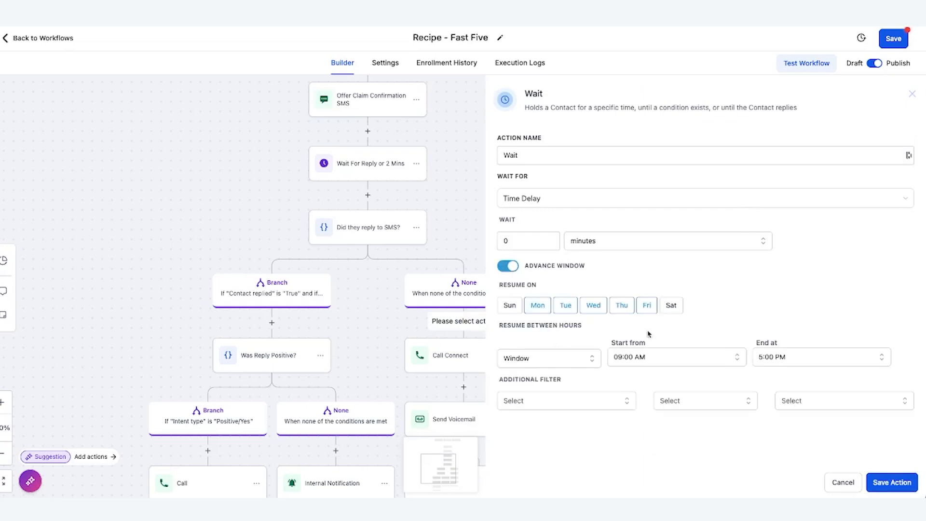
mouse_move(689, 360)
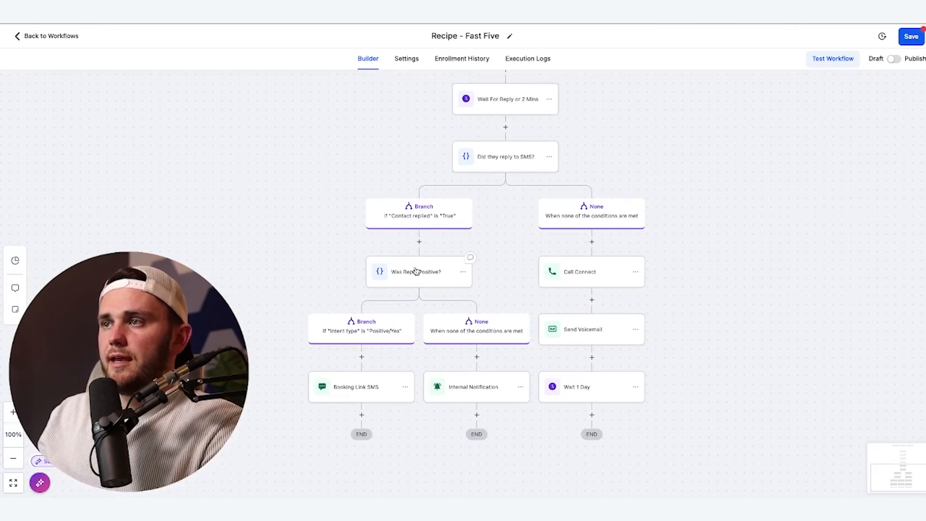
click(505, 156)
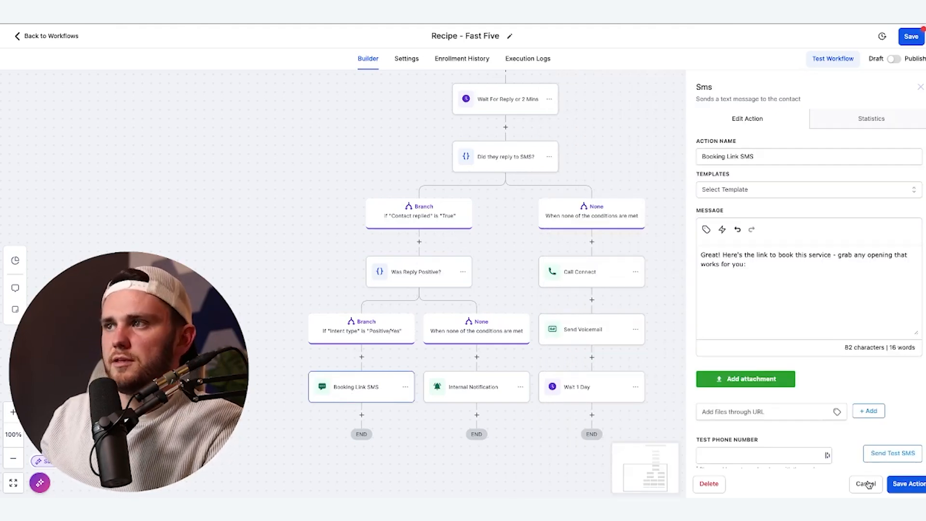
click(865, 484)
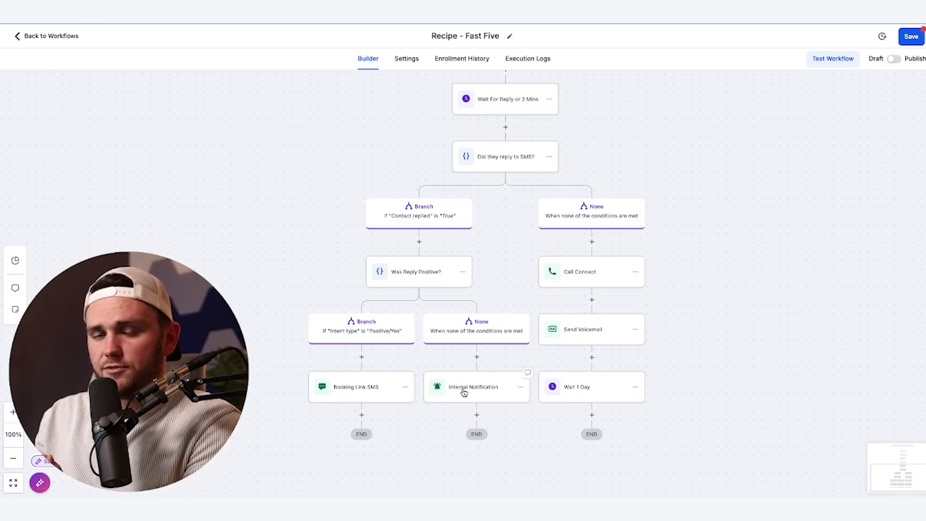
mouse_move(366, 365)
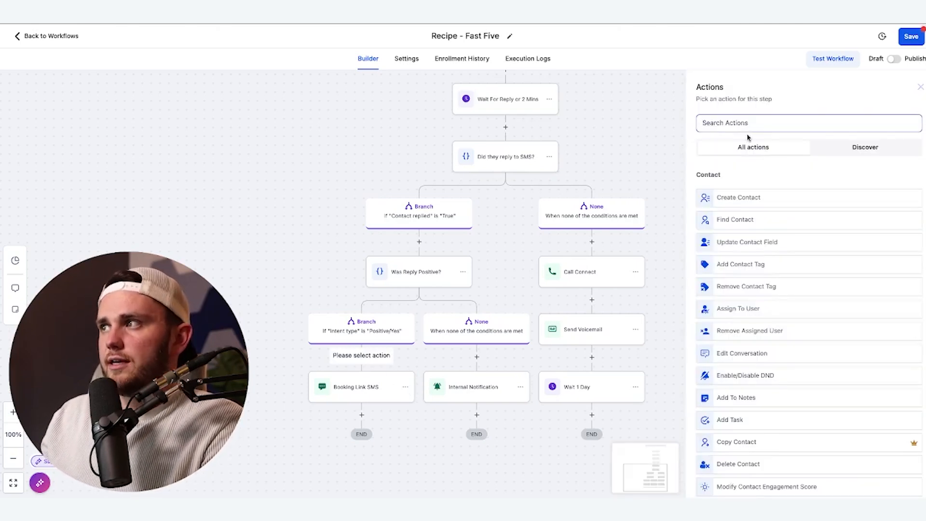
Add a Call action with the whisper 'You have a new lead from Streamlyne. The Lead's name is {{contact.name}}'
text(call)
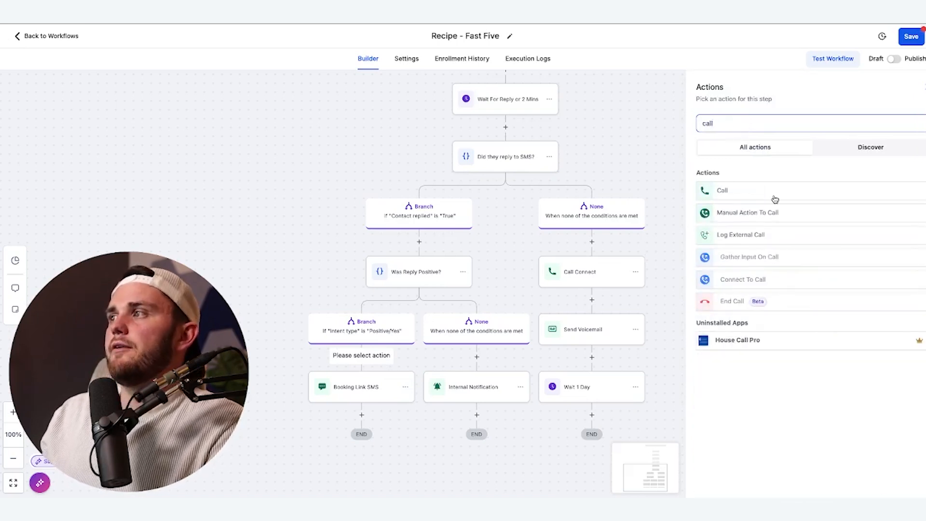
click(721, 190)
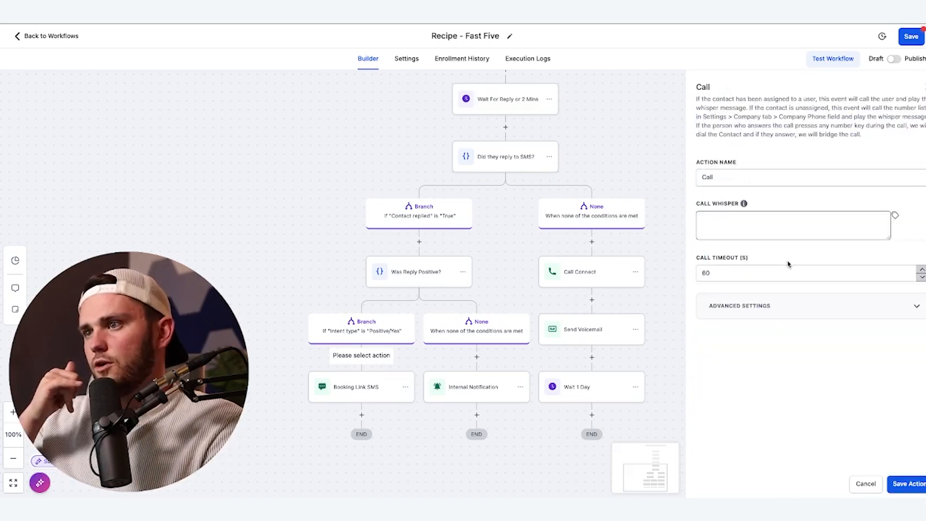
text(You have a new lead from Streamlyne. The Lead's name is {{contact.name}} a)
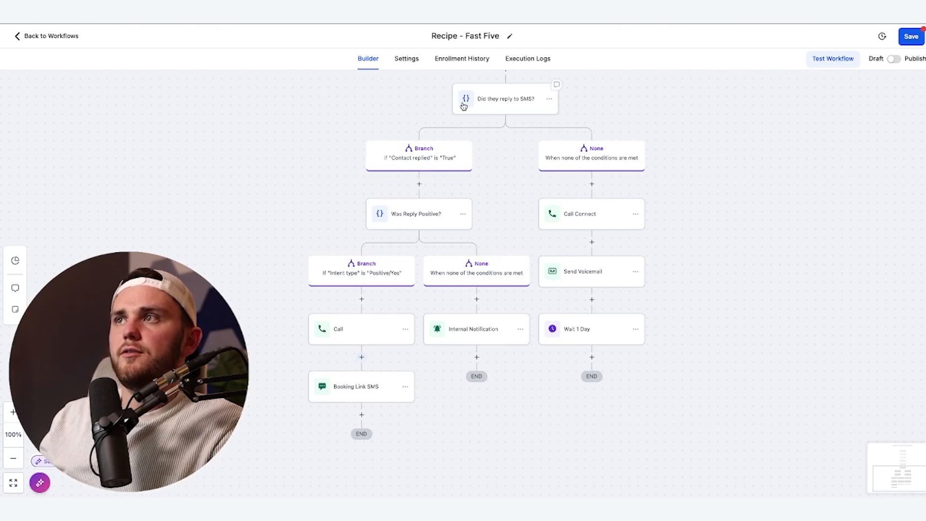
Add a Call step before Internal Notification whose whisper says the lead has 'not' tried the offer
click(407, 58)
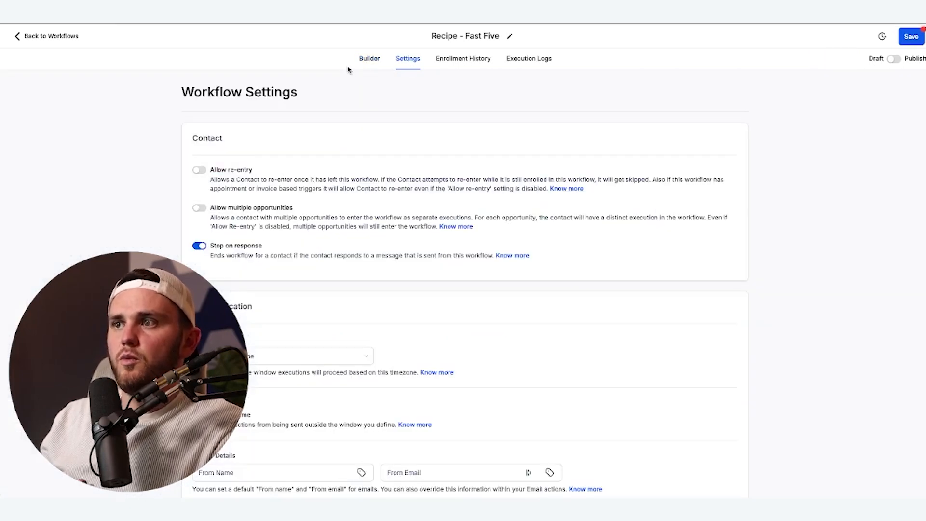
click(369, 59)
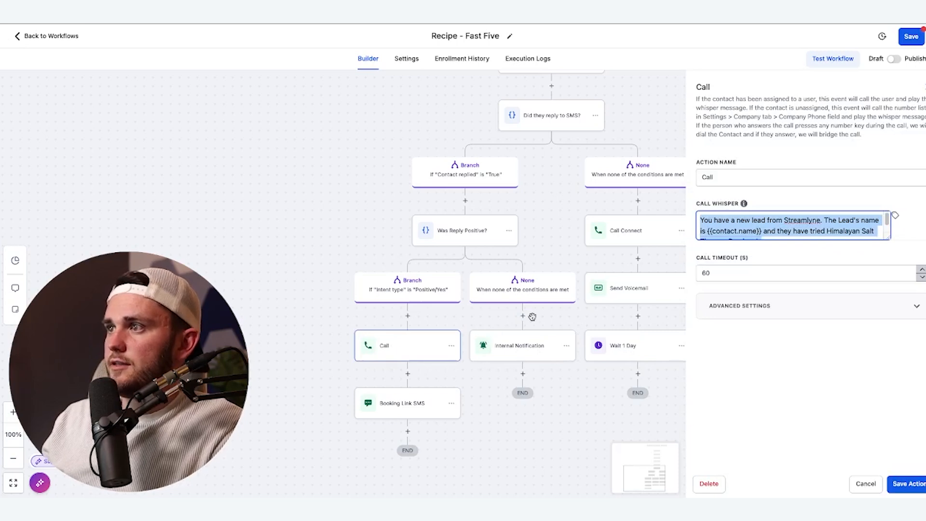
text(not)
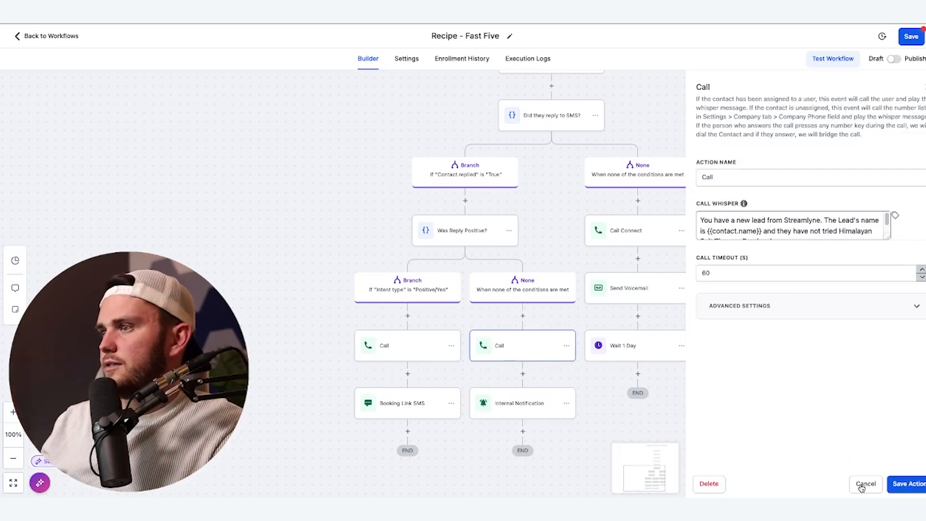
click(566, 402)
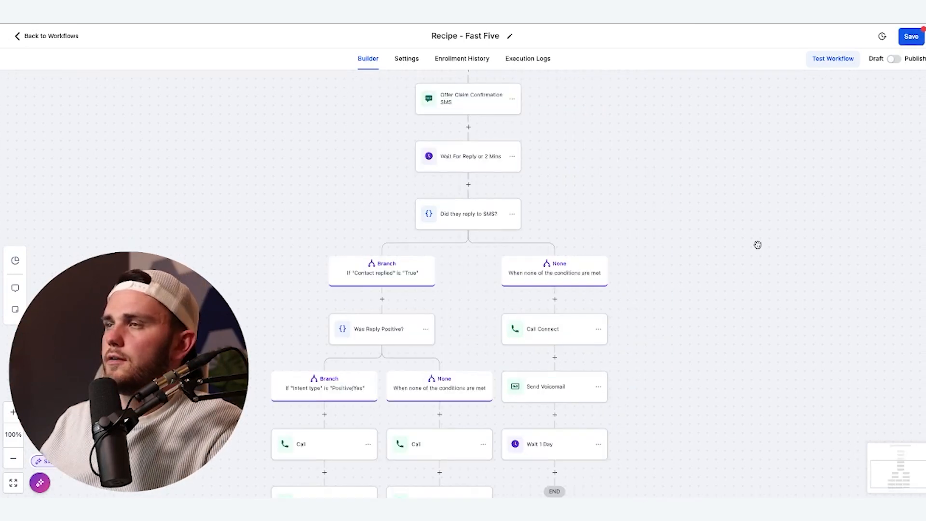
click(896, 58)
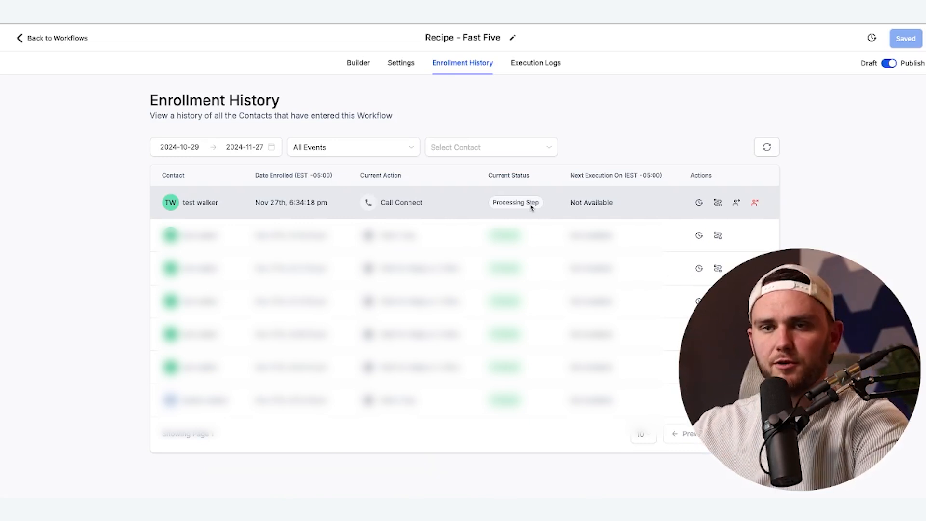
mouse_move(491, 209)
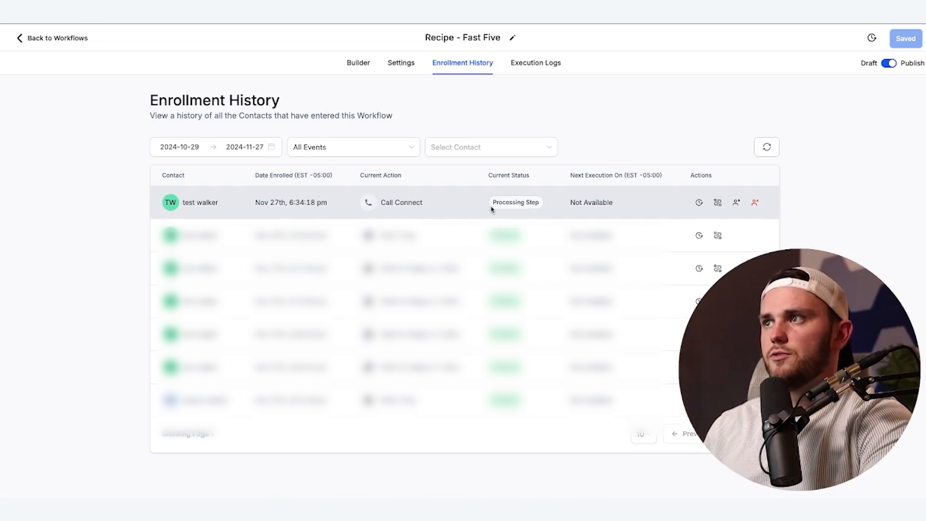
mouse_move(397, 82)
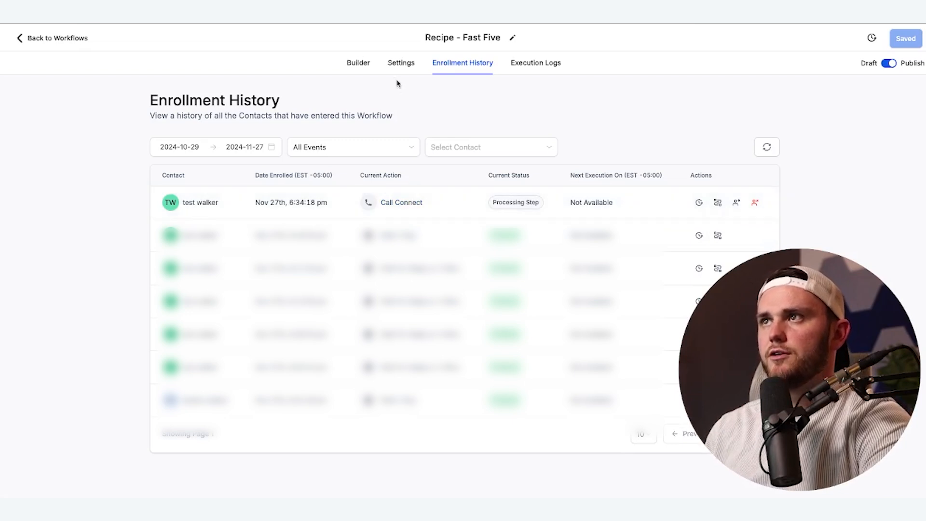
Return to the builder after checking the test contact's Call Connect processing in Enrollment History
click(357, 63)
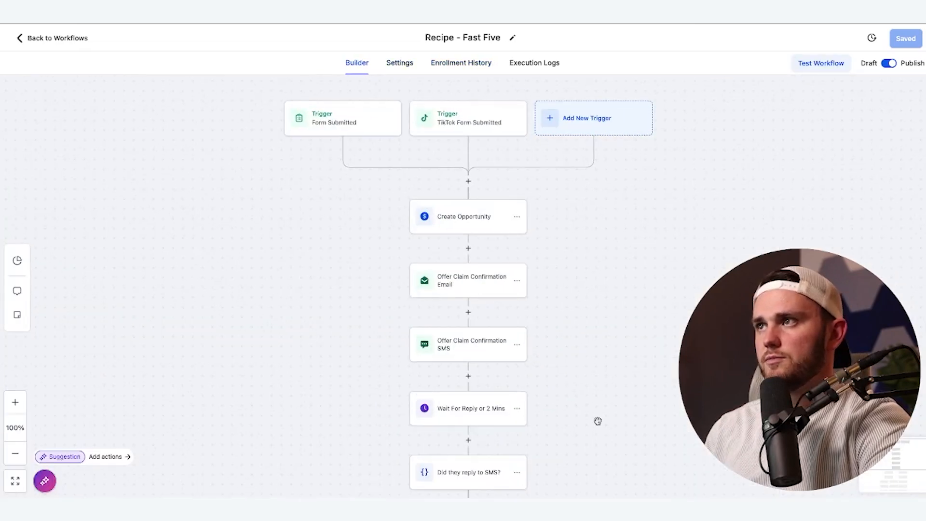